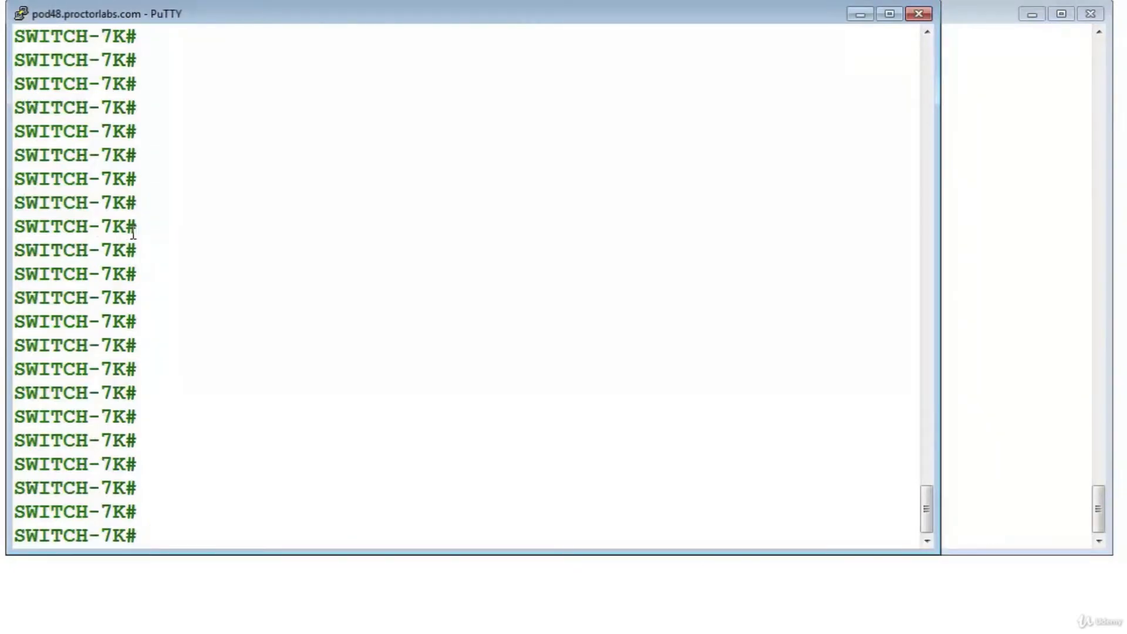
Run 'show license' on the 7K, page through its license contents, then start 'sh license brief'
text(sho)
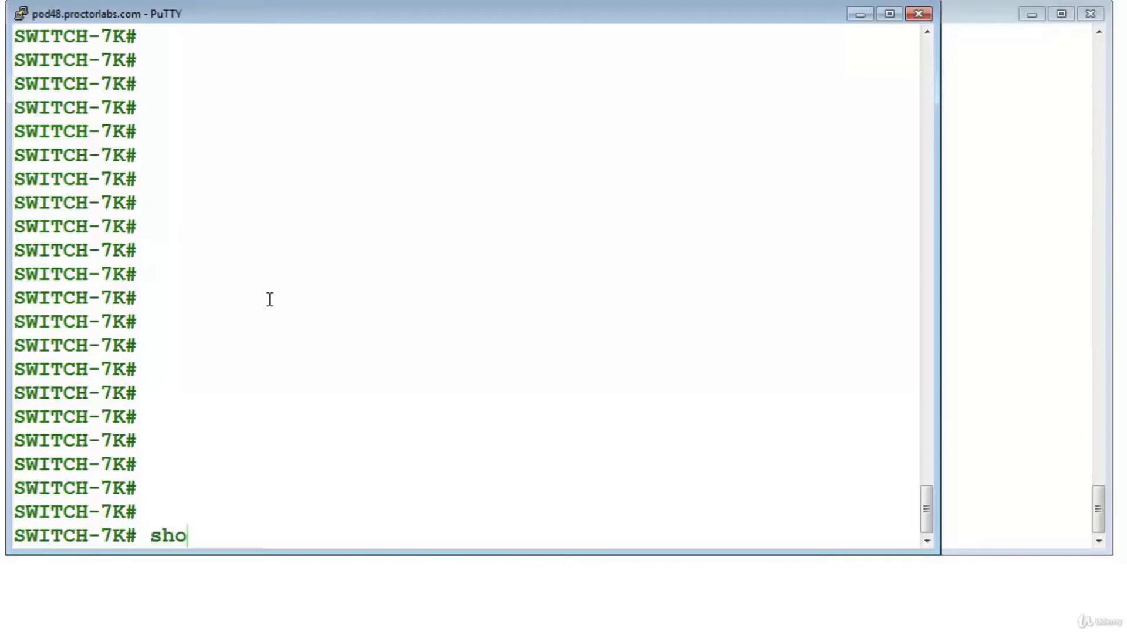
text(w lic)
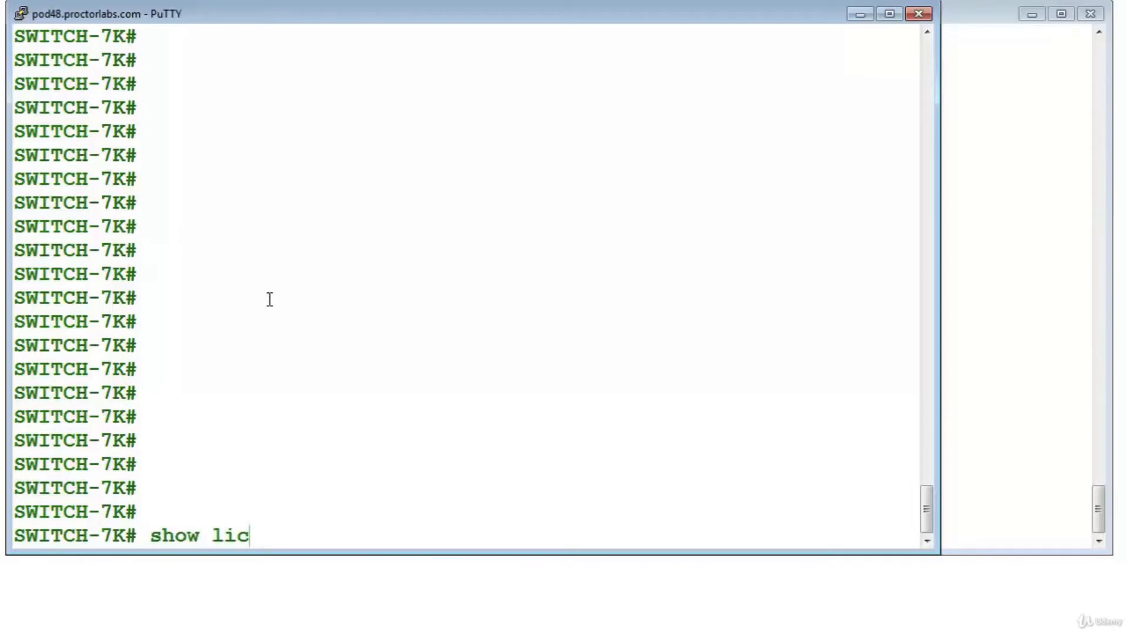
key(Return)
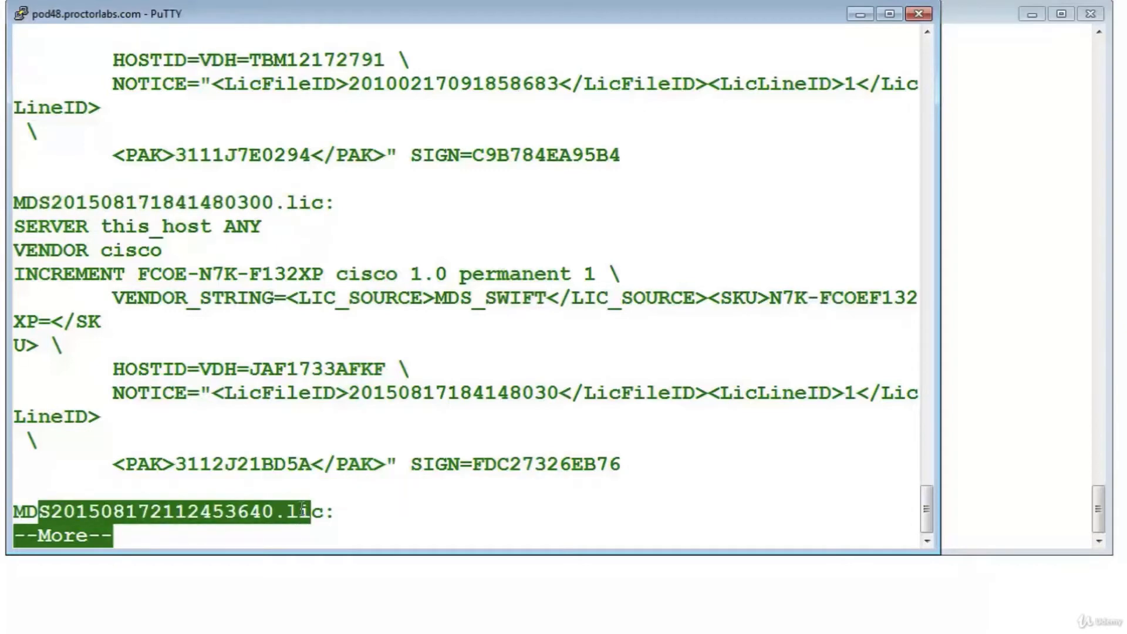
key(space)
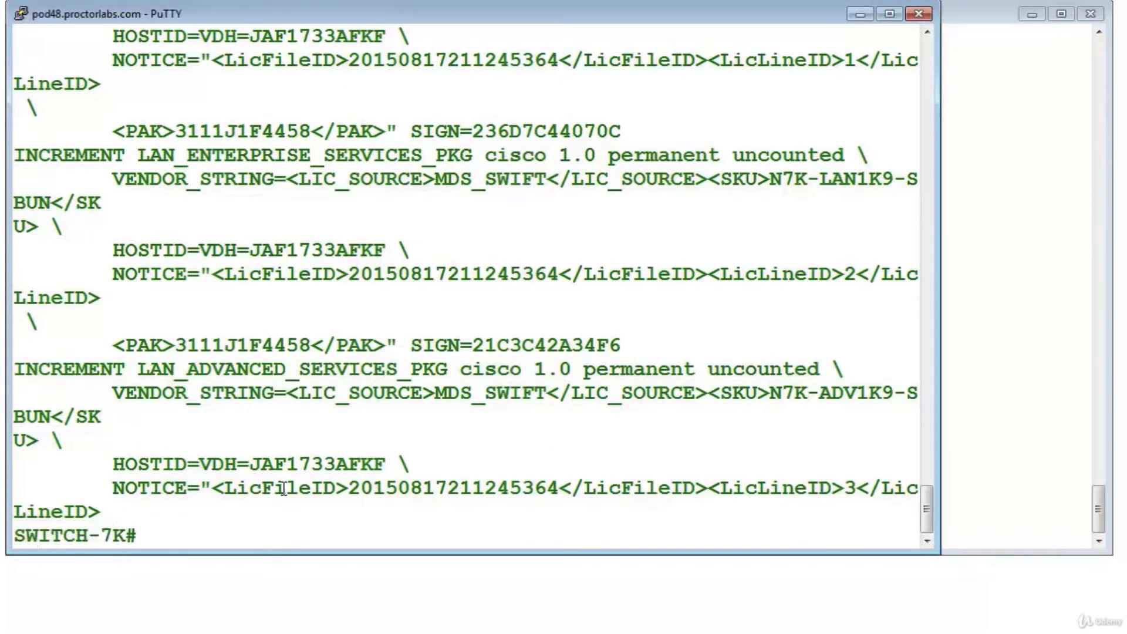
text(sh lice)
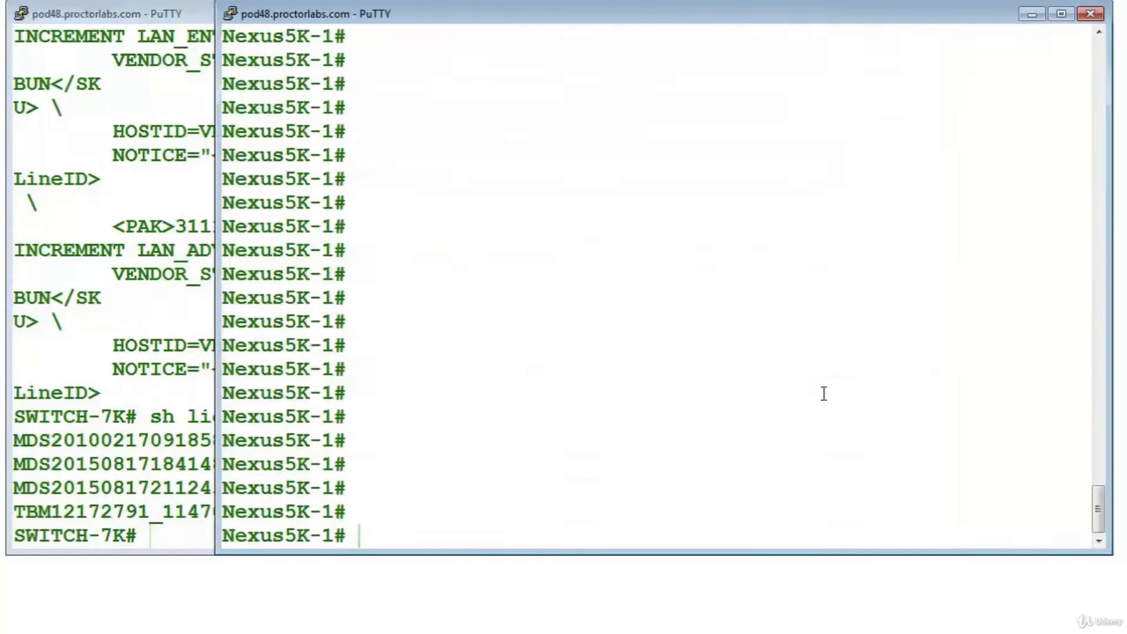
Run 'sh license' on the Nexus 5K, then copy a license file name back in the 7K session
text(sh li)
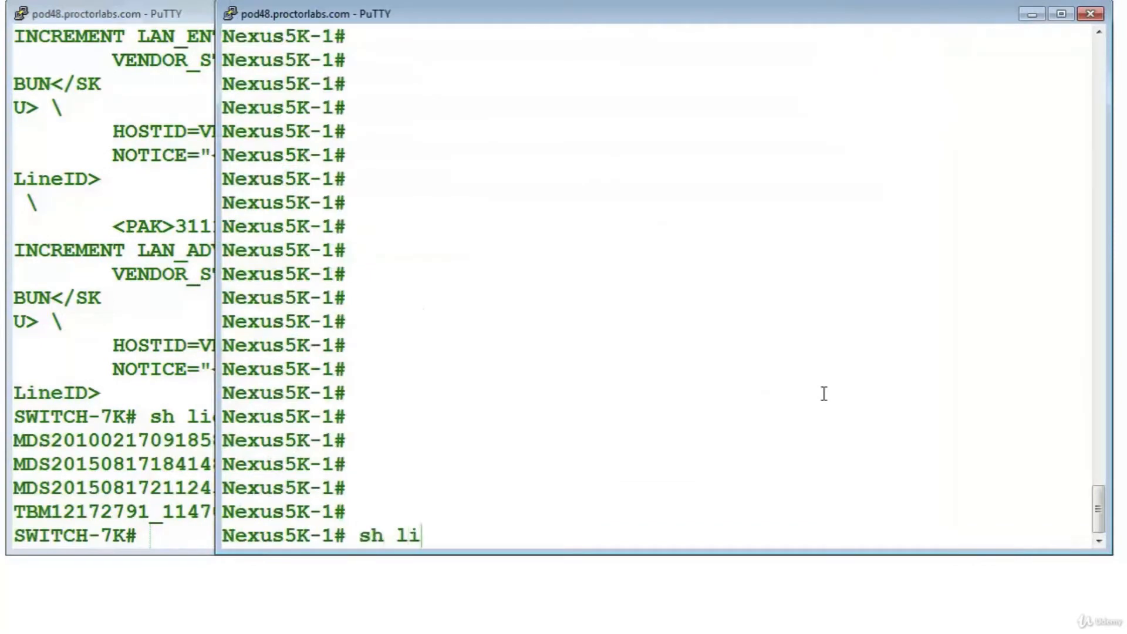
text(cens)
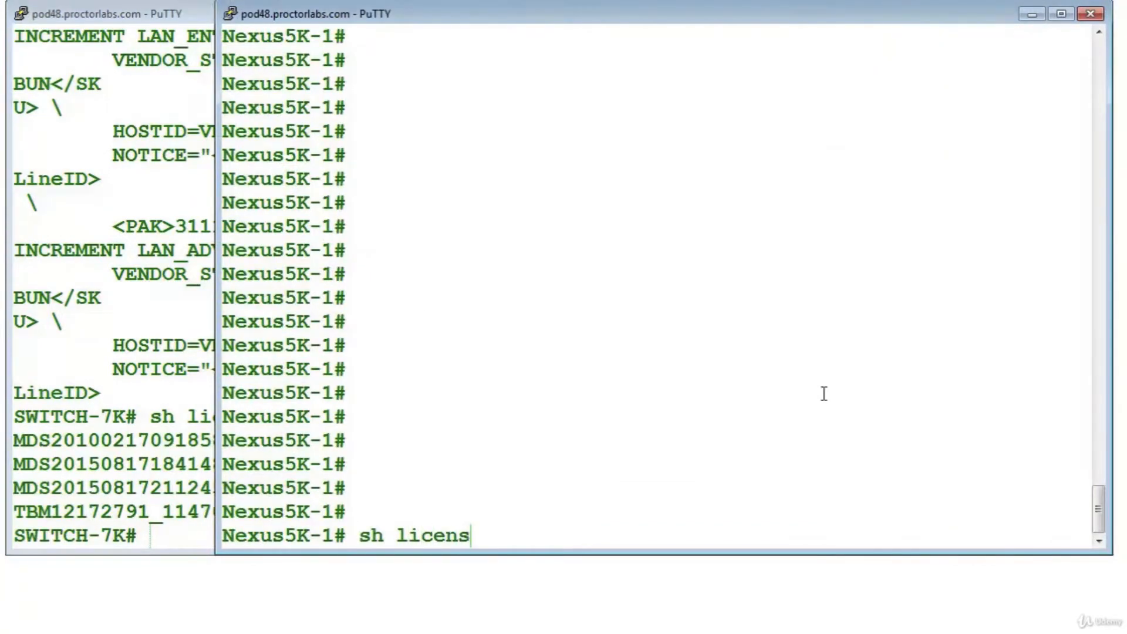
key(Return)
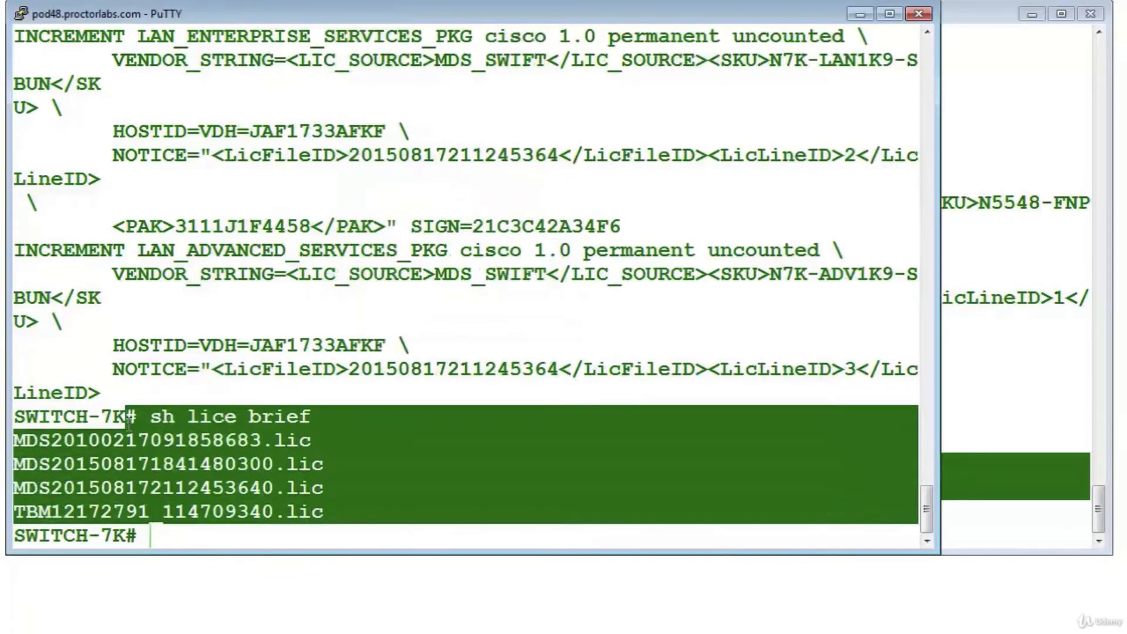
click(351, 415)
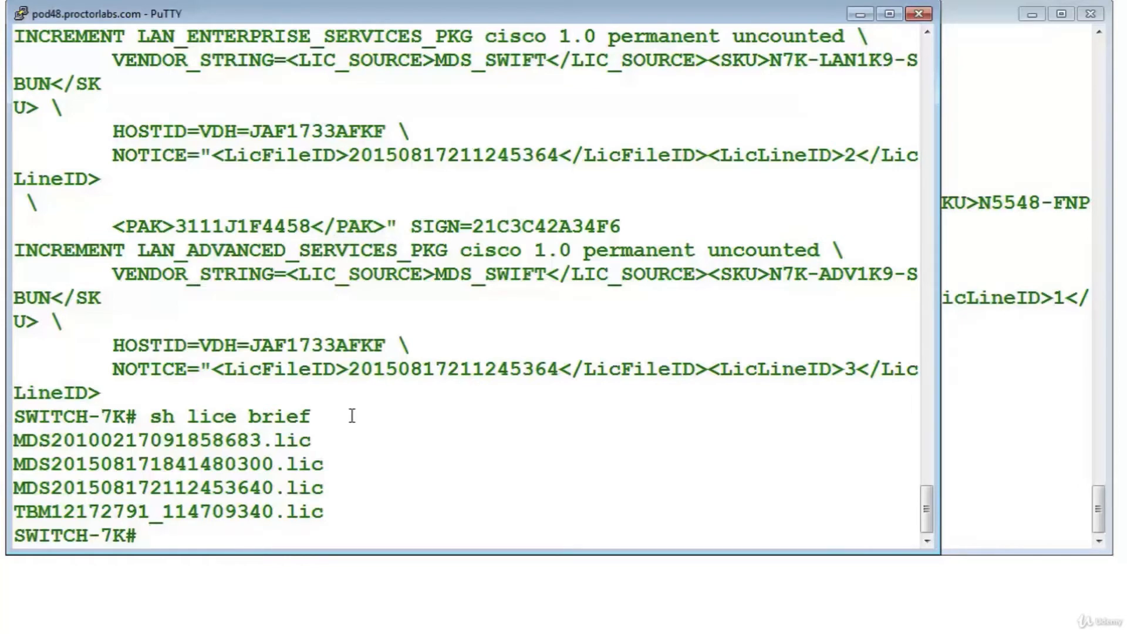
mouse_move(270, 436)
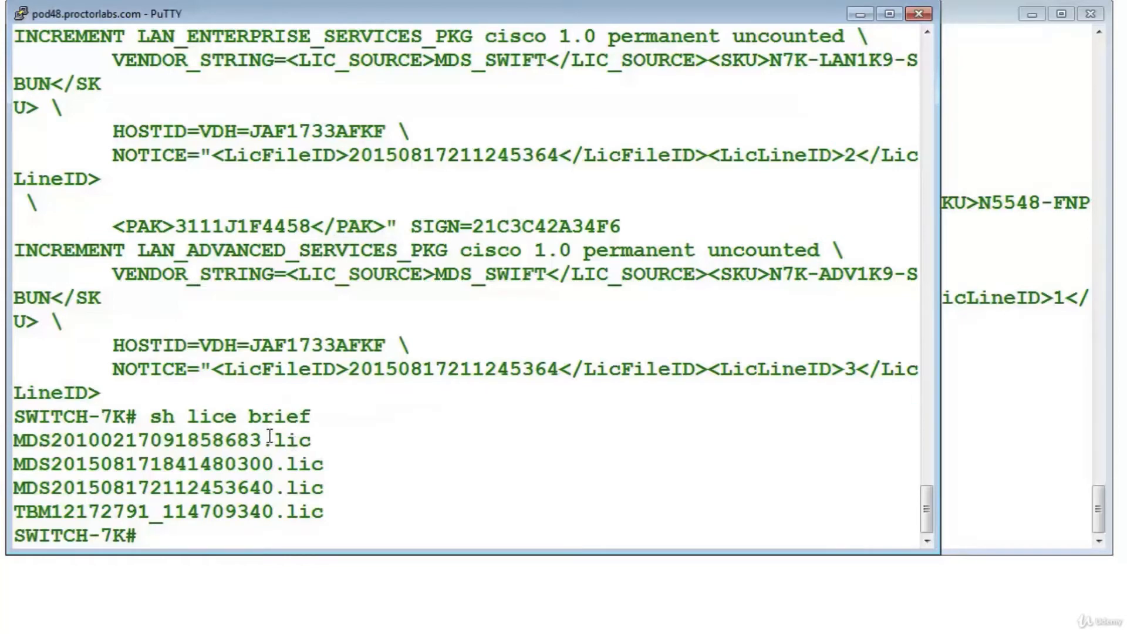
double_click(287, 440)
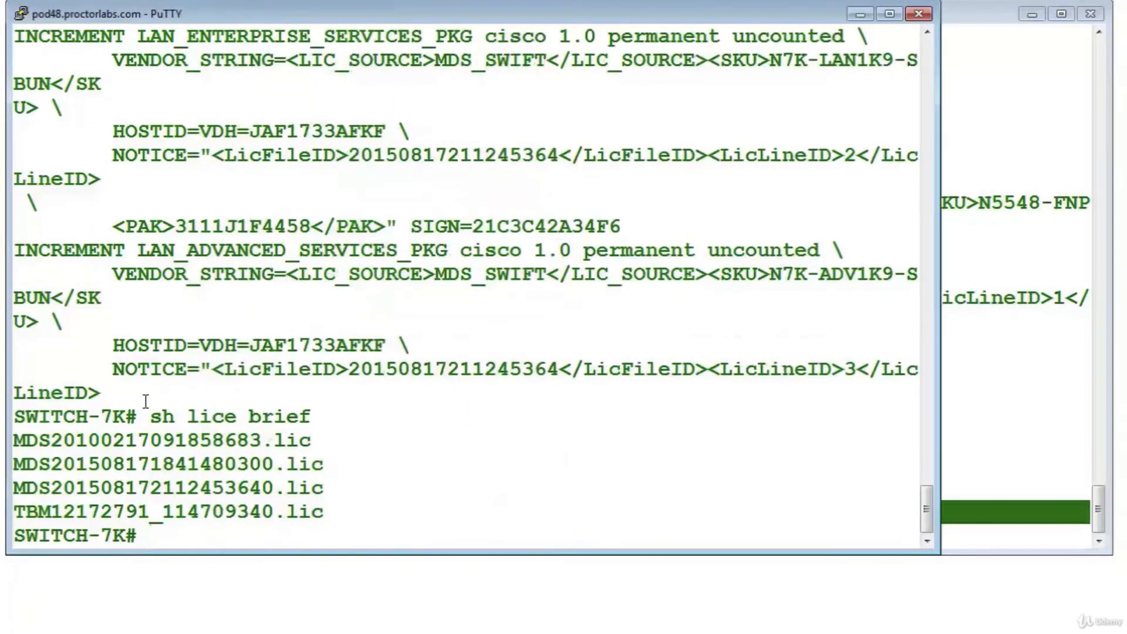
Run 'dir bootflash:' on the 7K and copy the second MDS .lic file name from the listing
text(d)
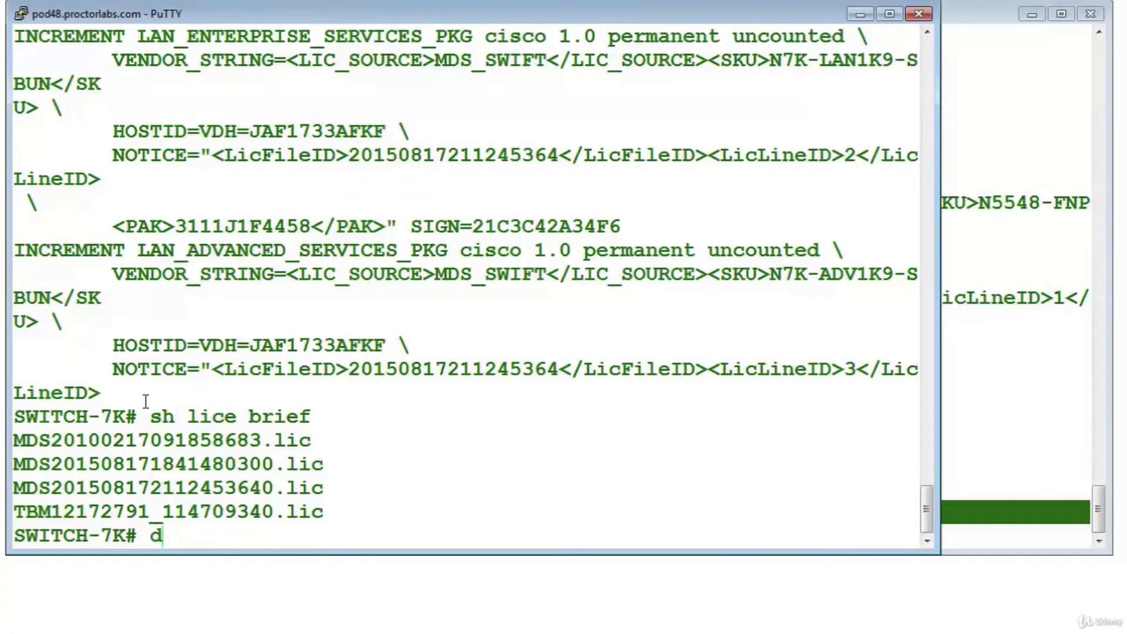
text(ir bootflash://)
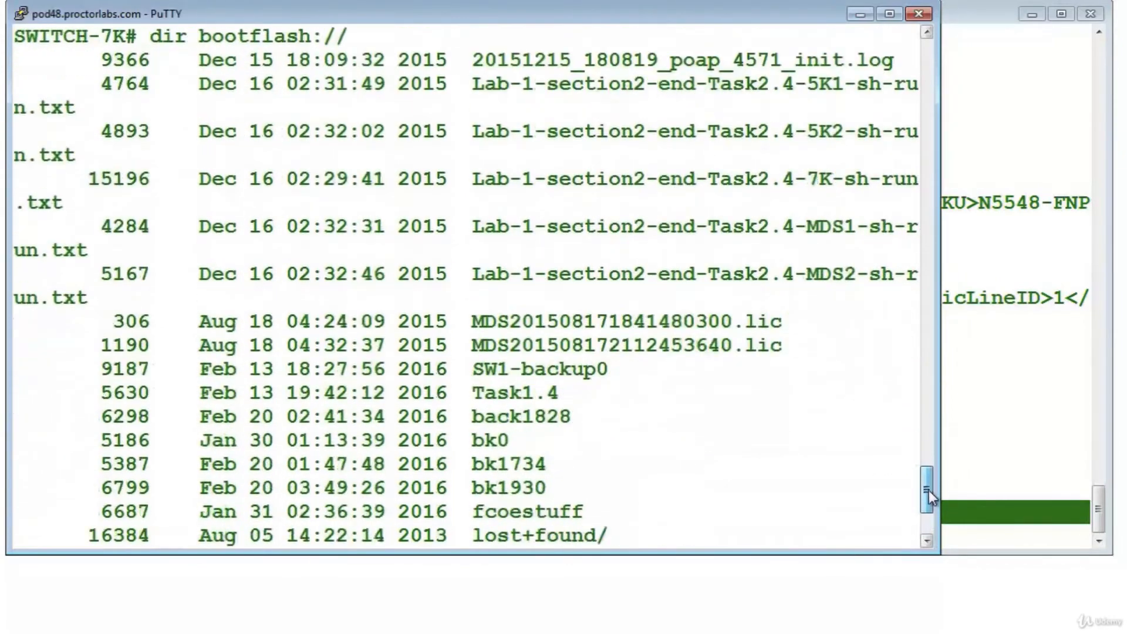
scroll(down, 3)
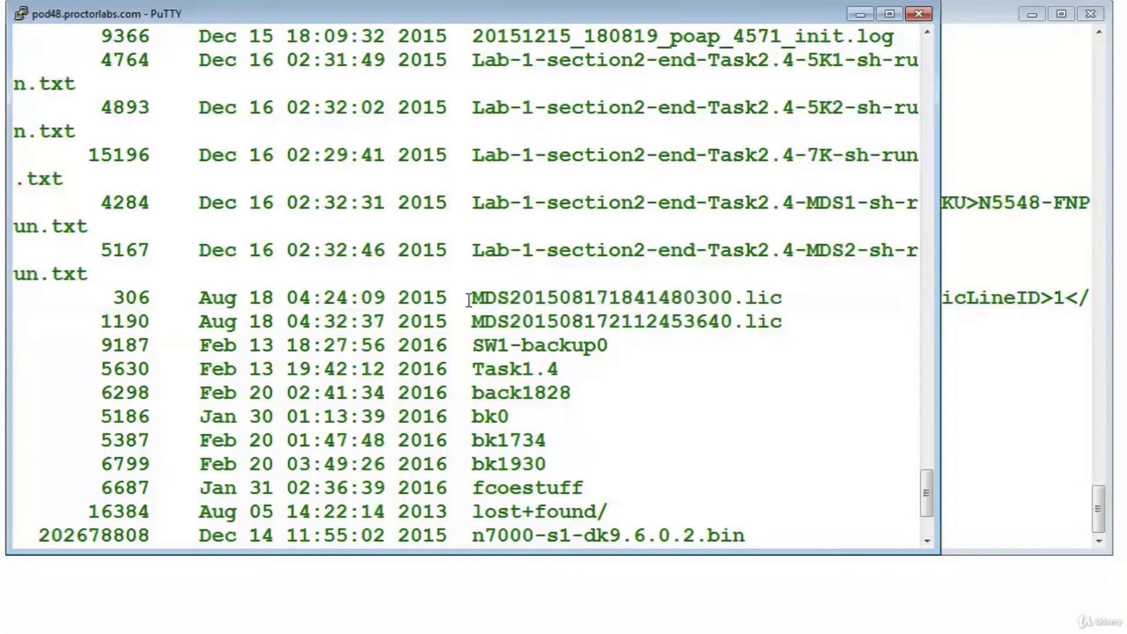
double_click(605, 297)
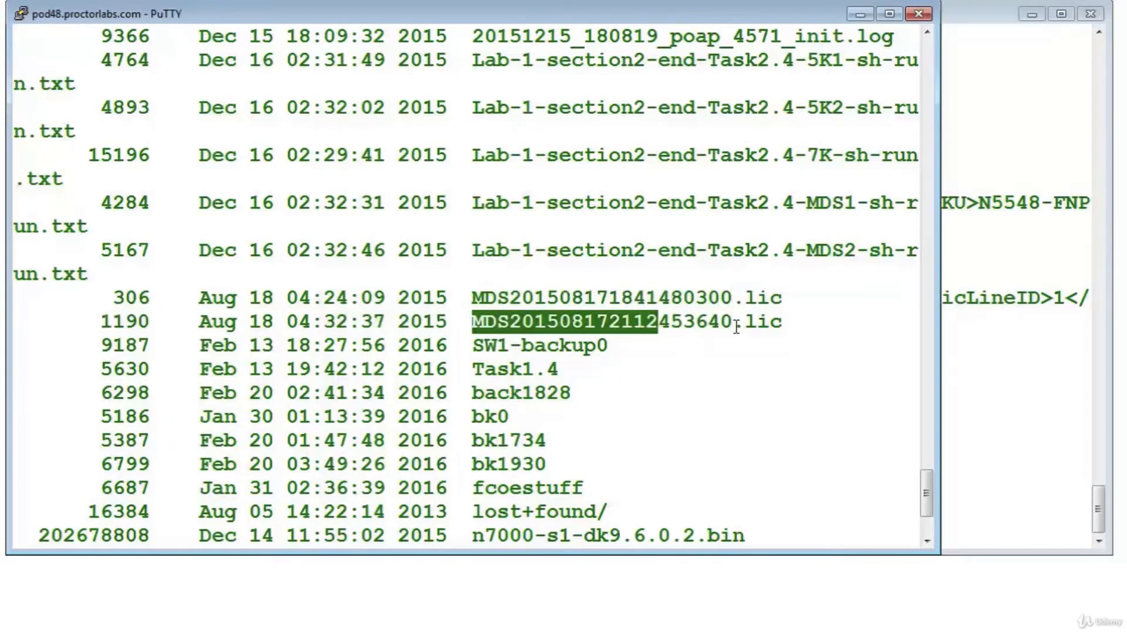
scroll(down, 3)
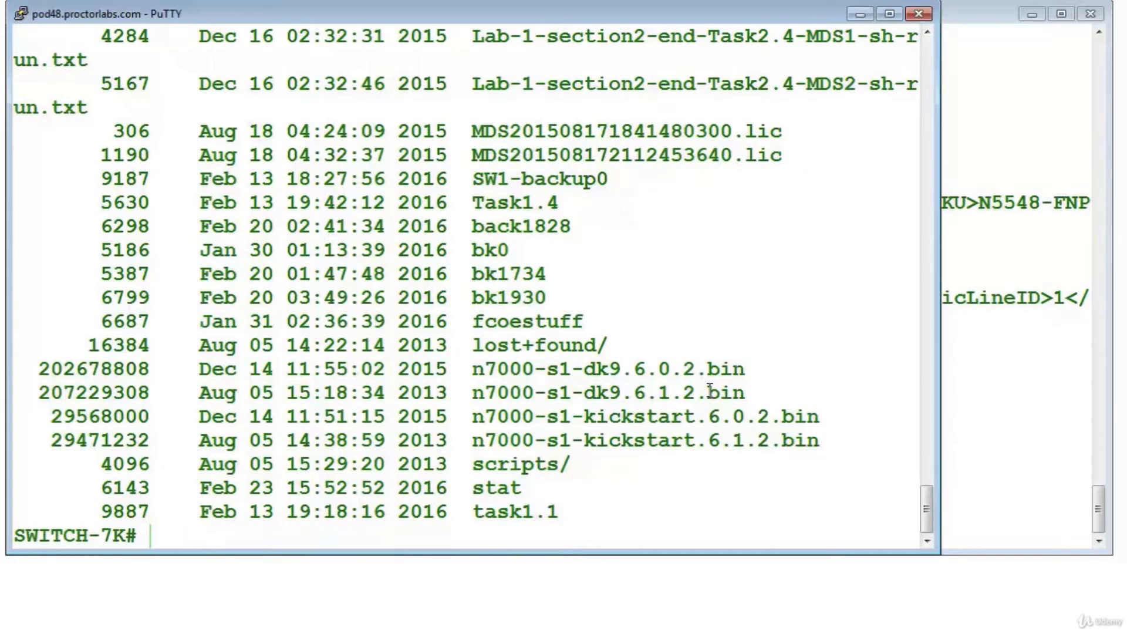
Run 'install license bootflash://sup-active/MDS201508172112453640.lic' on the 7K using ? and Tab completion
text(install license b)
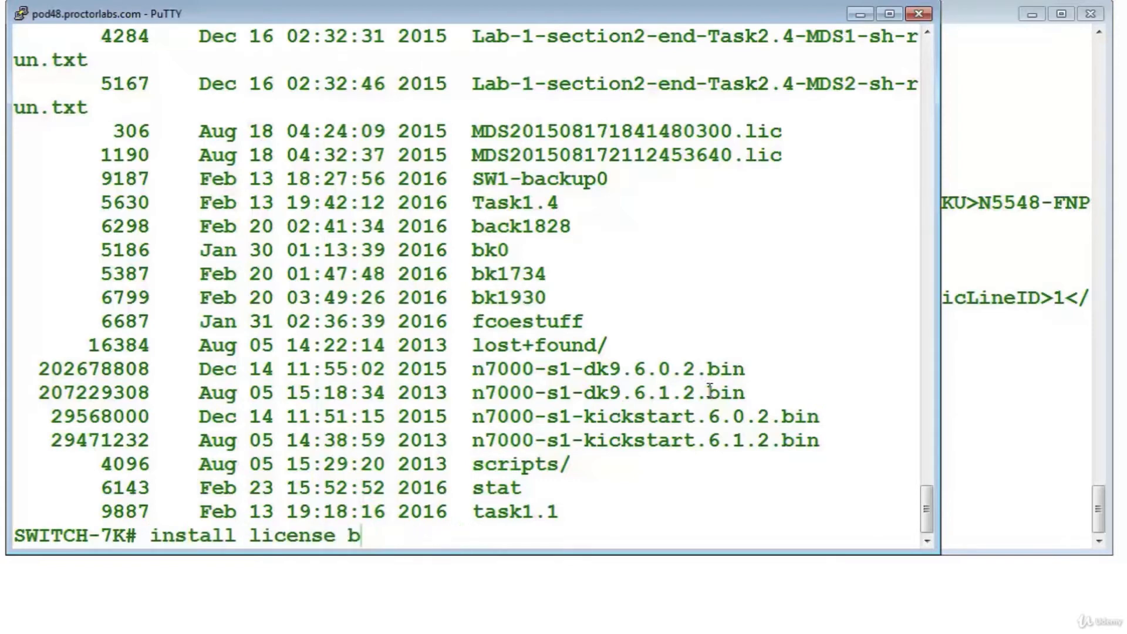
text(sl)
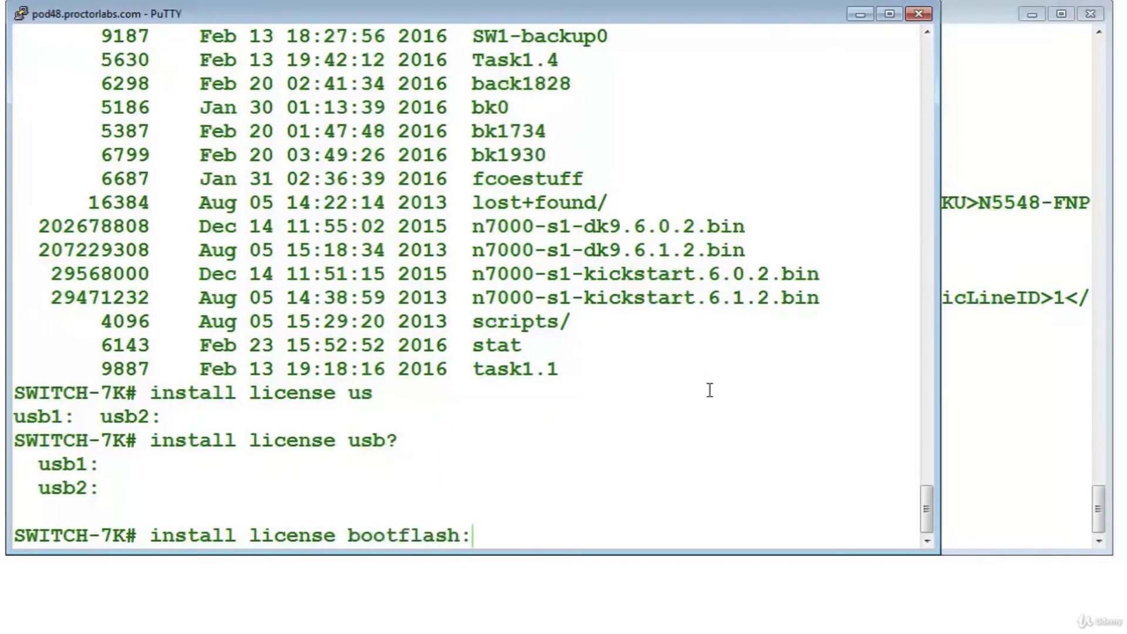
text(/)
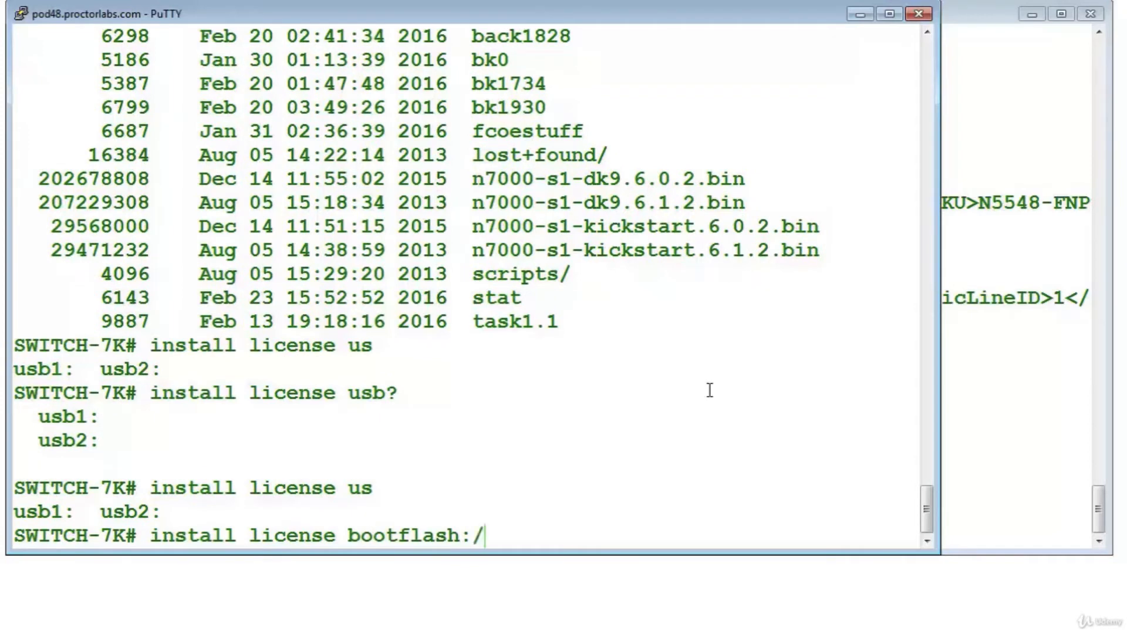
text(/?)
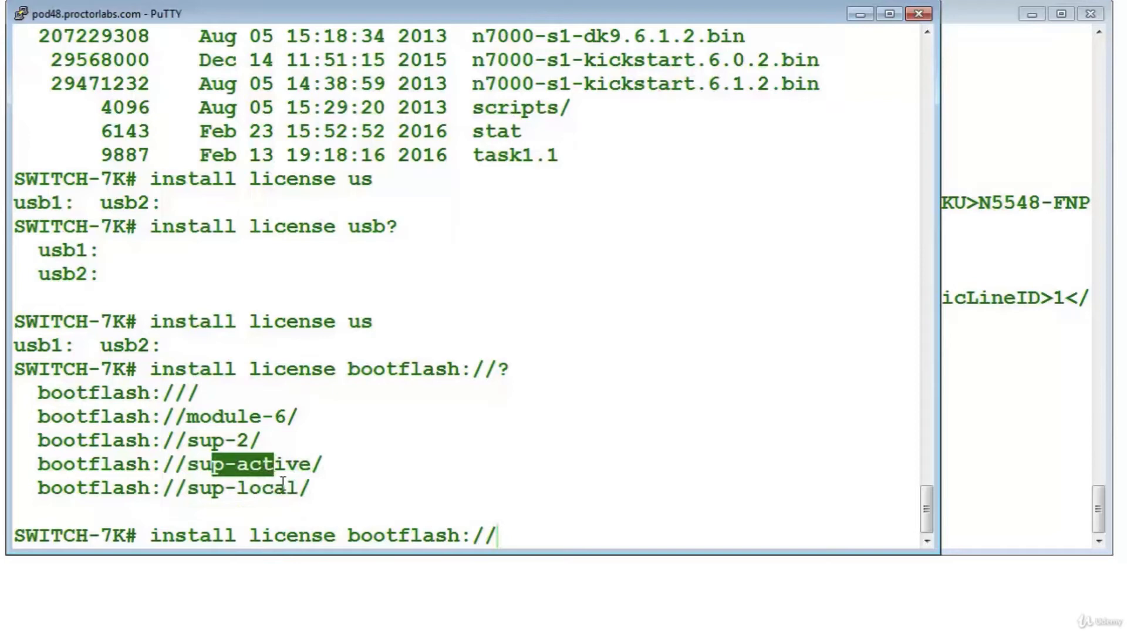
text(sup-active/MDS20150817)
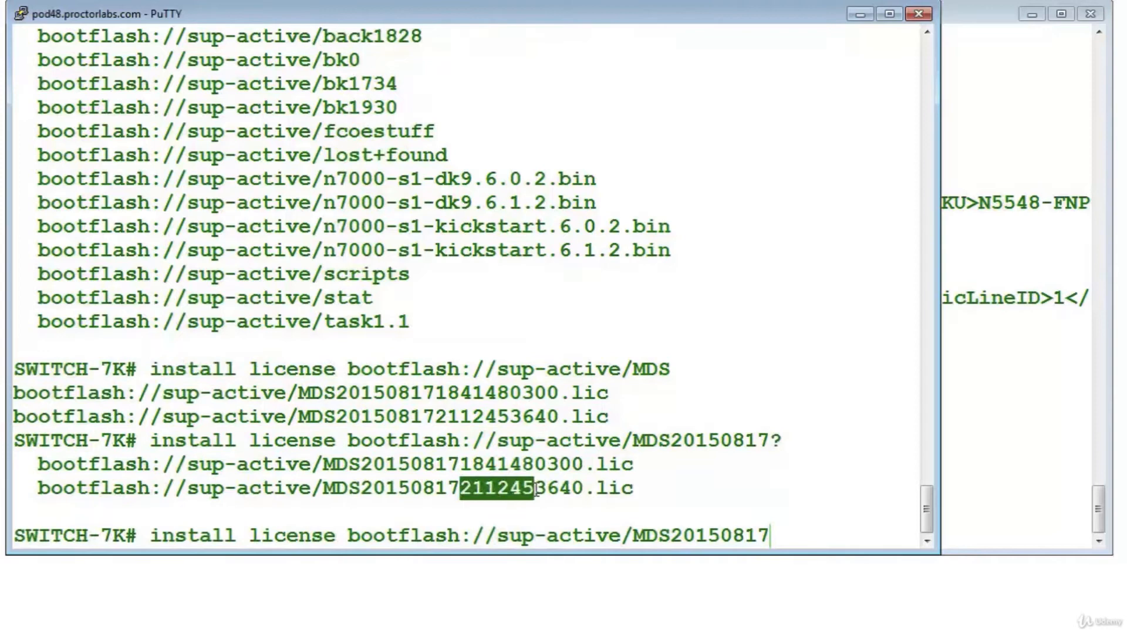
text(2112453640.lic)
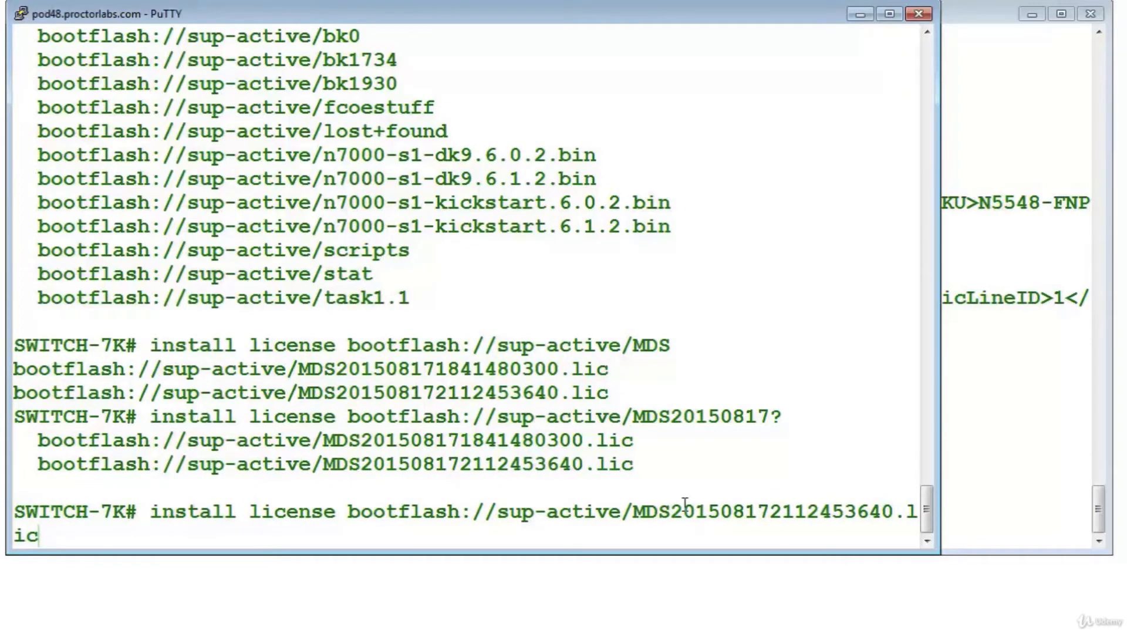
key(Return)
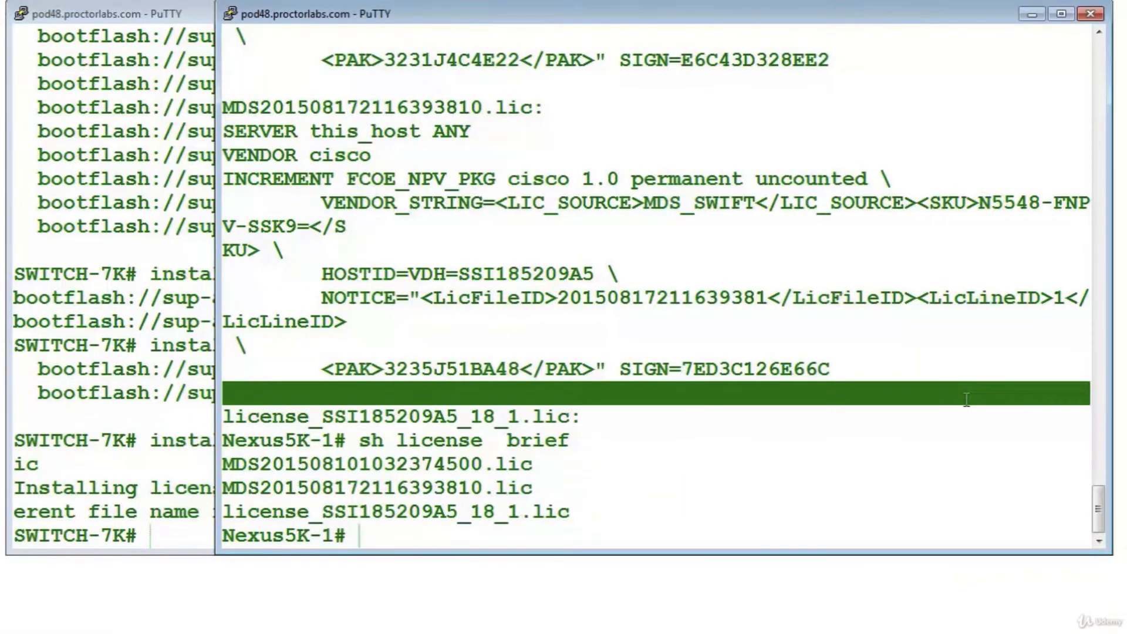
Start an 'install license bootflash' command on SWITCH-7K and abort it with Ctrl+C
text(INSTall L)
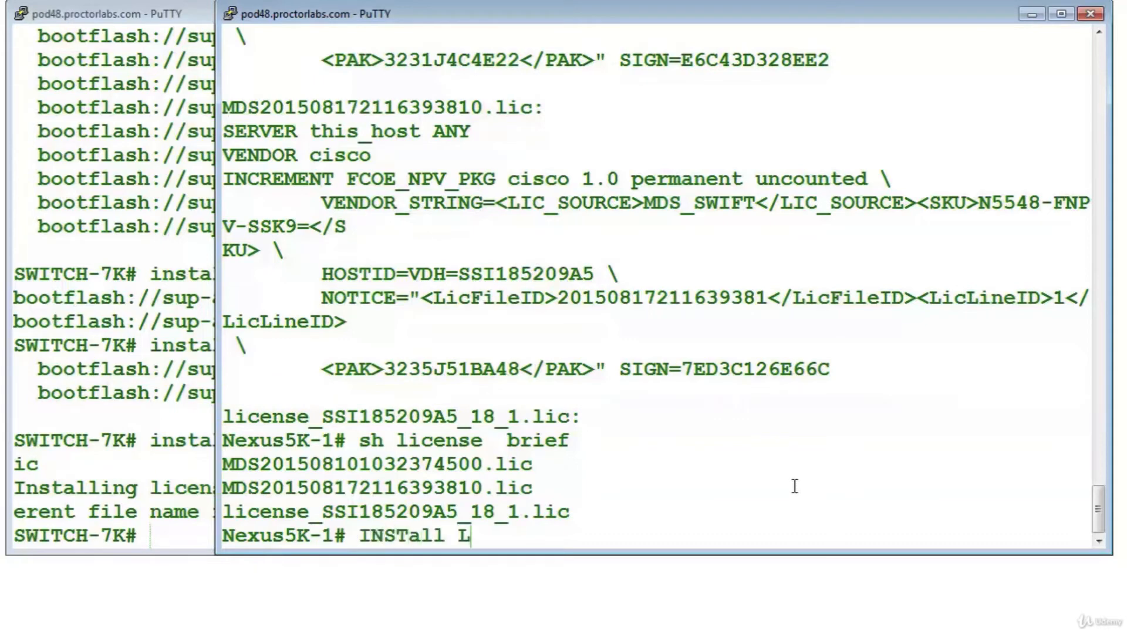
text(Icense)
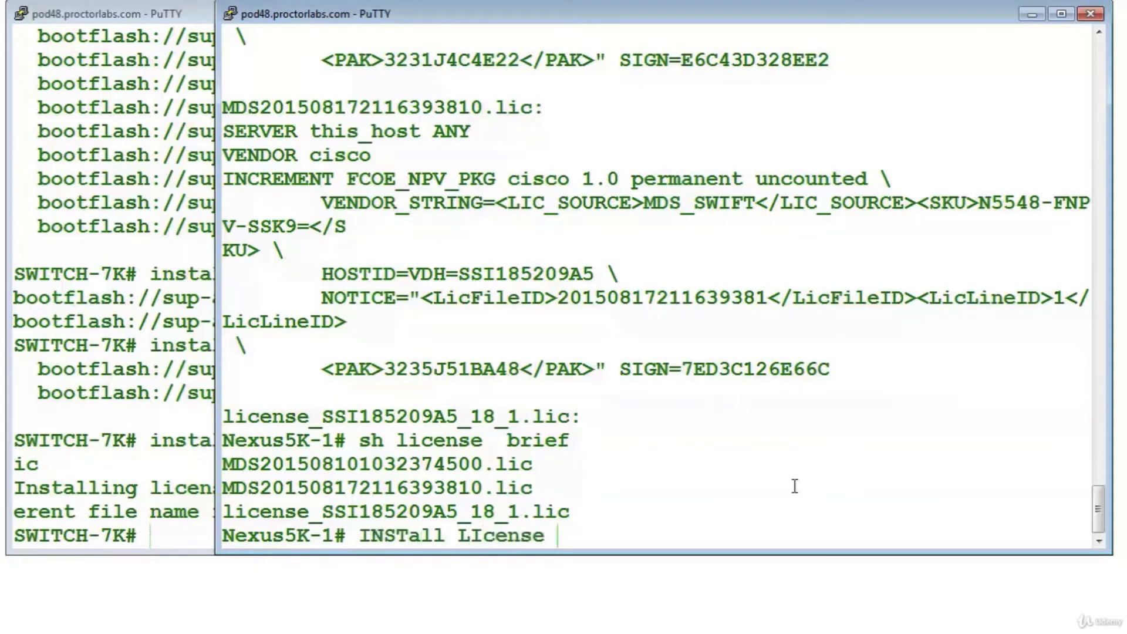
text(bootflash)
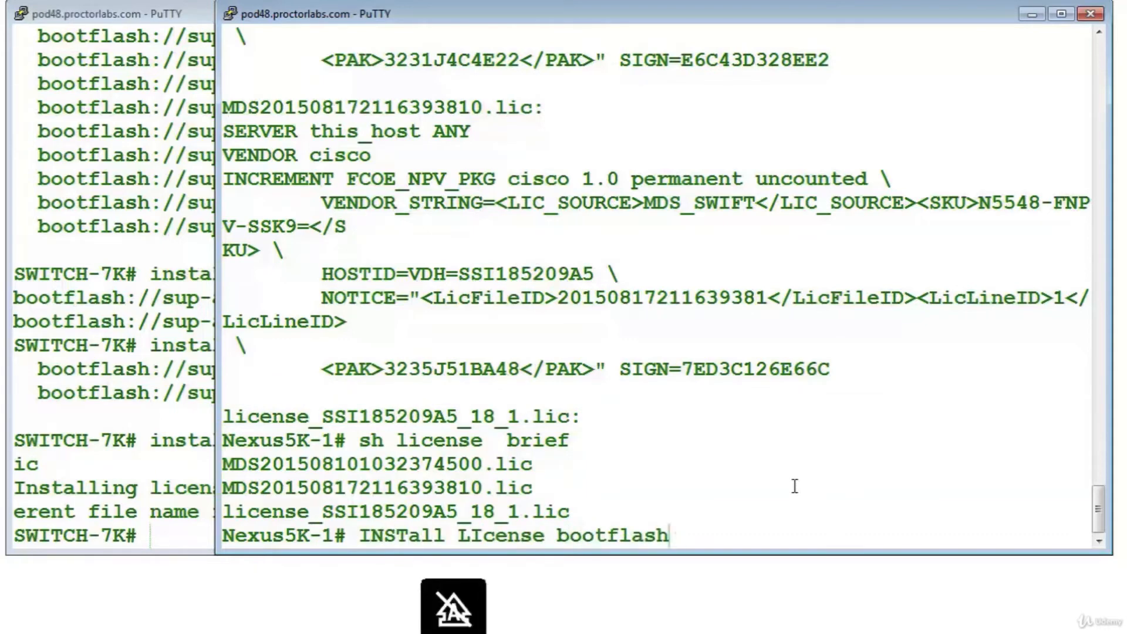
key(ctrl+c)
text(config t)
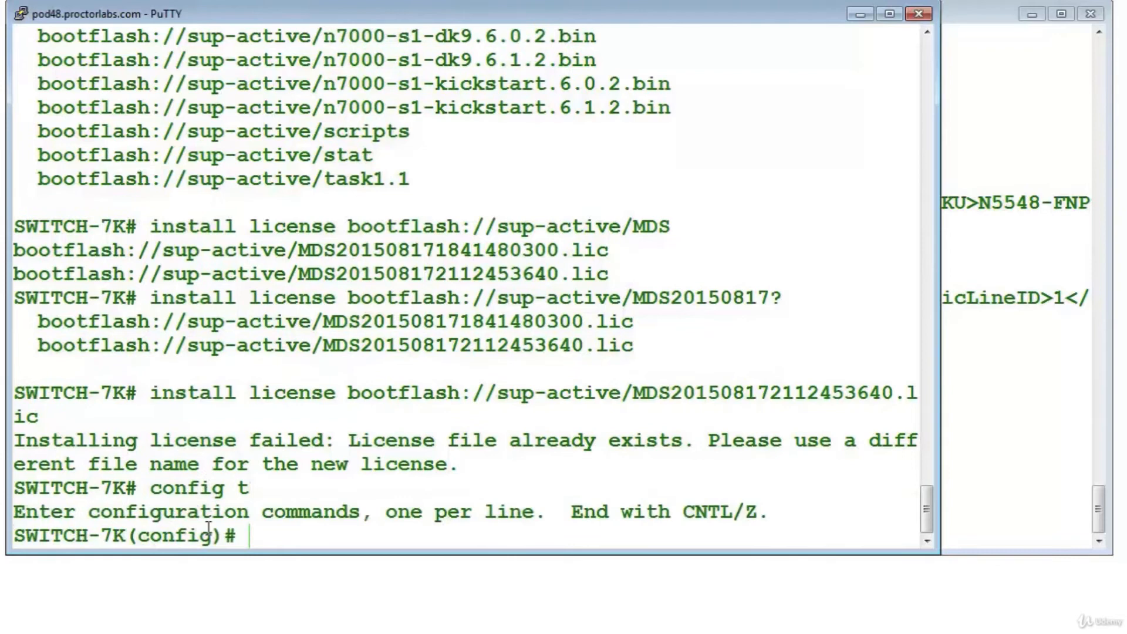
Clear a partial install command on SWITCH-7K and copy the word 'license' from the output
text(license grace-period)
text(end)
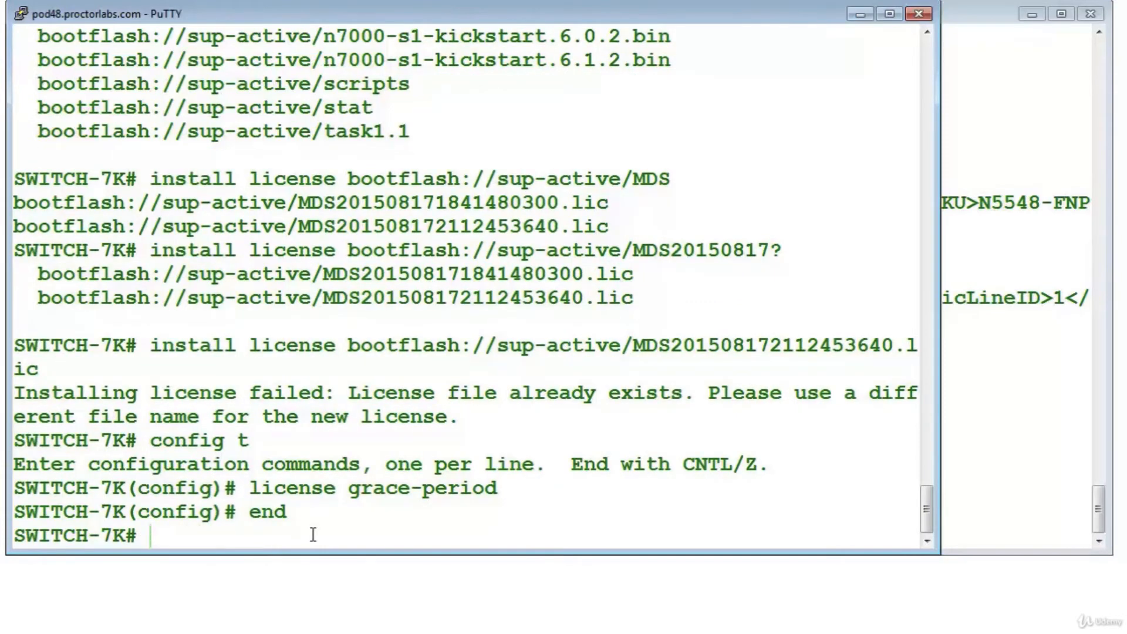
text(install)
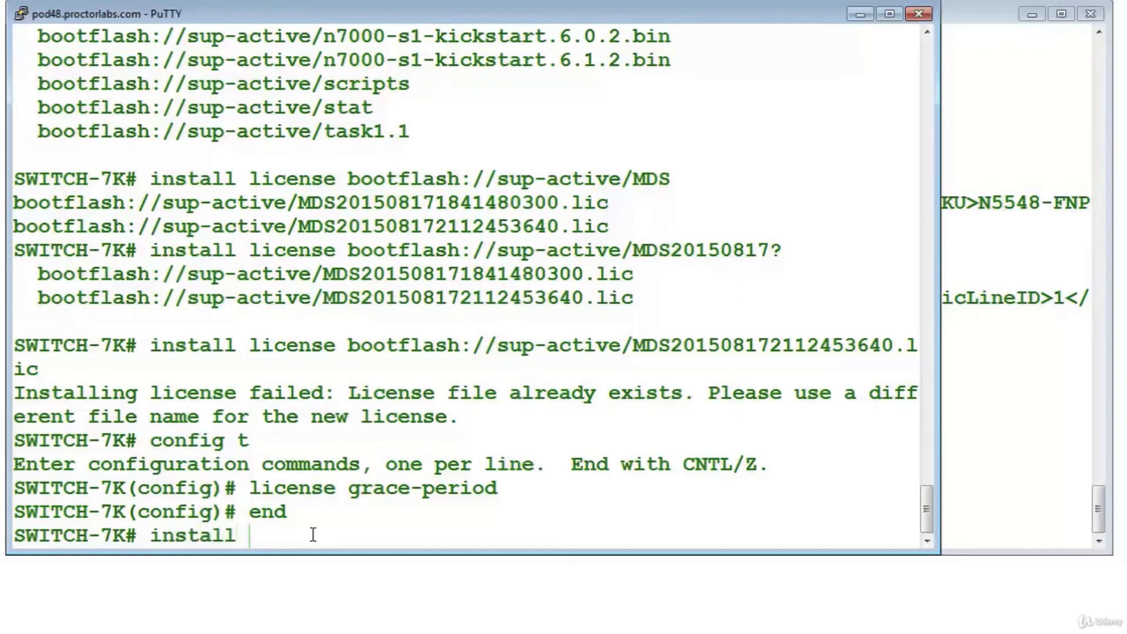
key(ctrl+u)
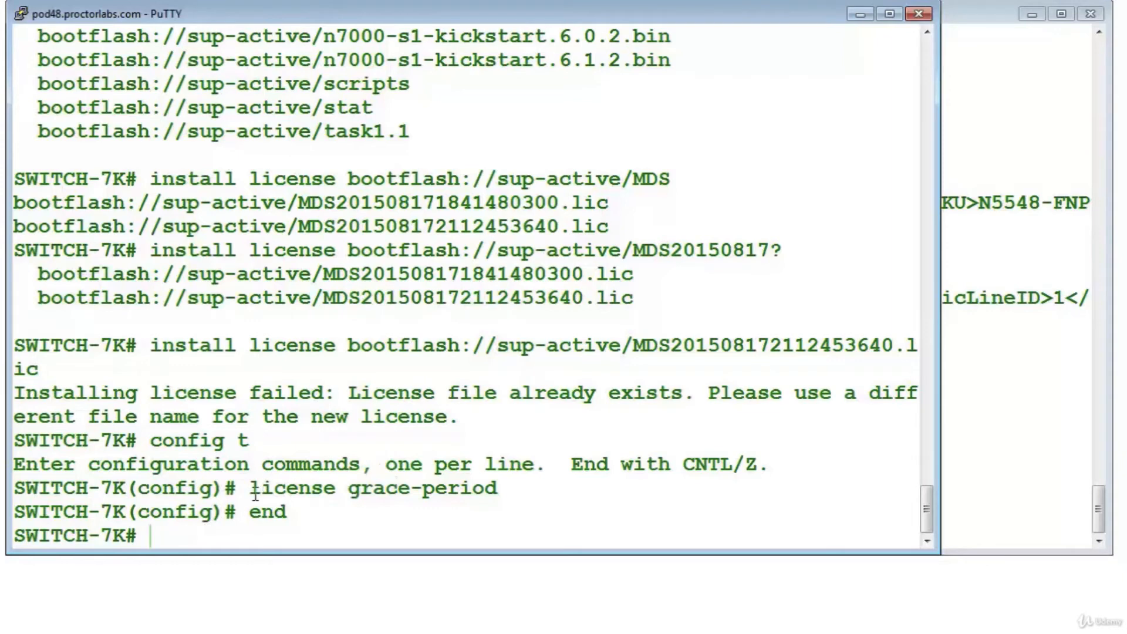
double_click(372, 488)
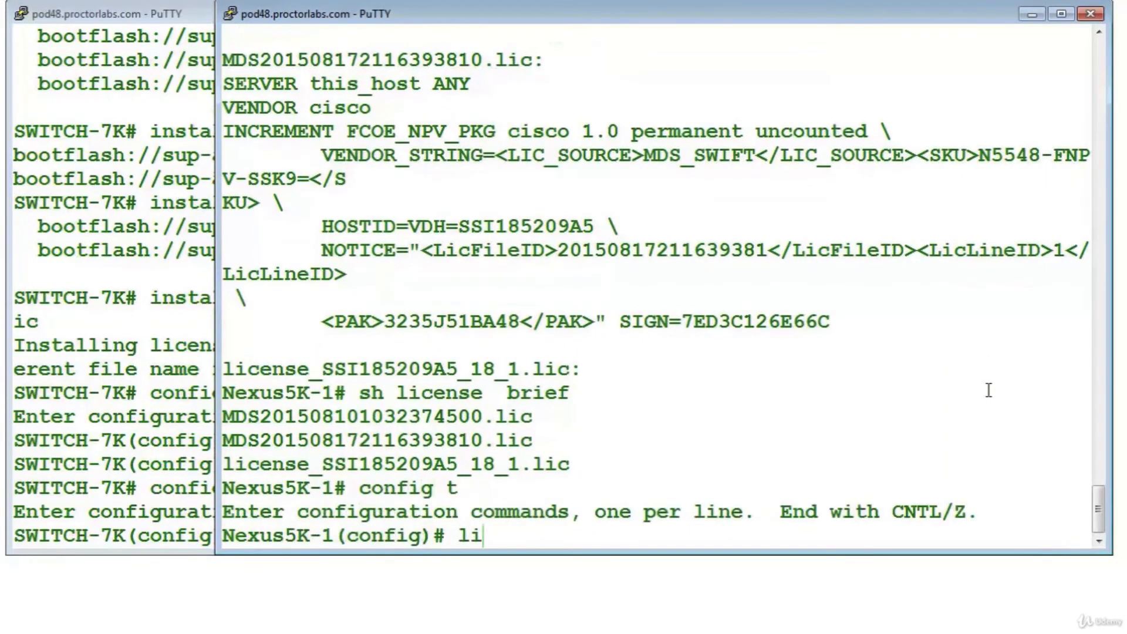
Enable 'license grace-period' and the interface-vlan feature on SWITCH-7K
text(cense g)
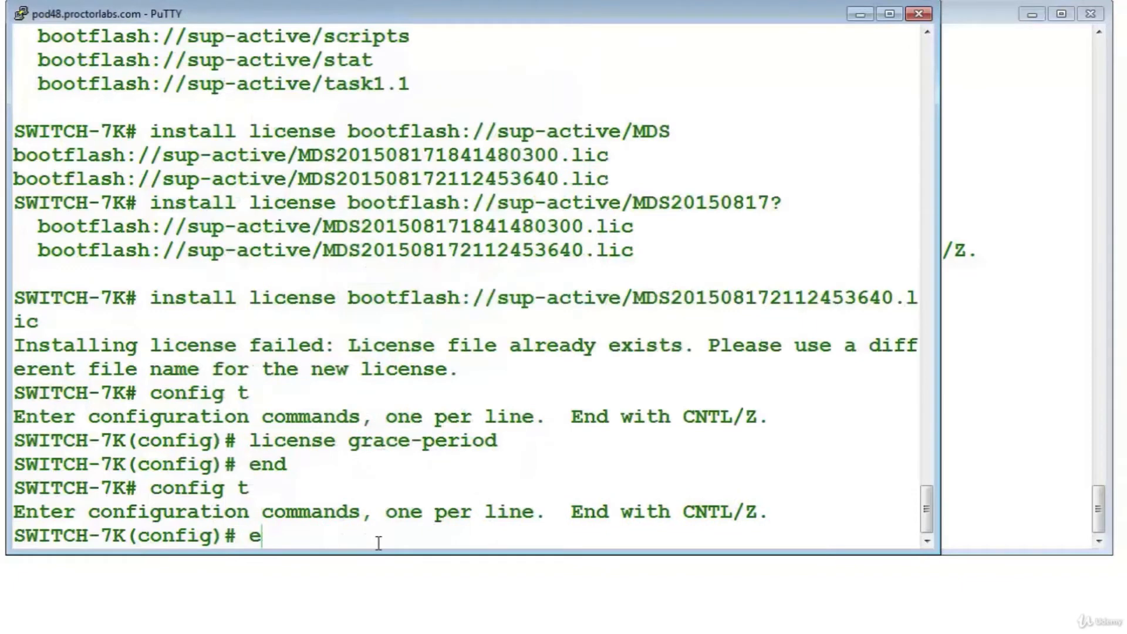
key(Return)
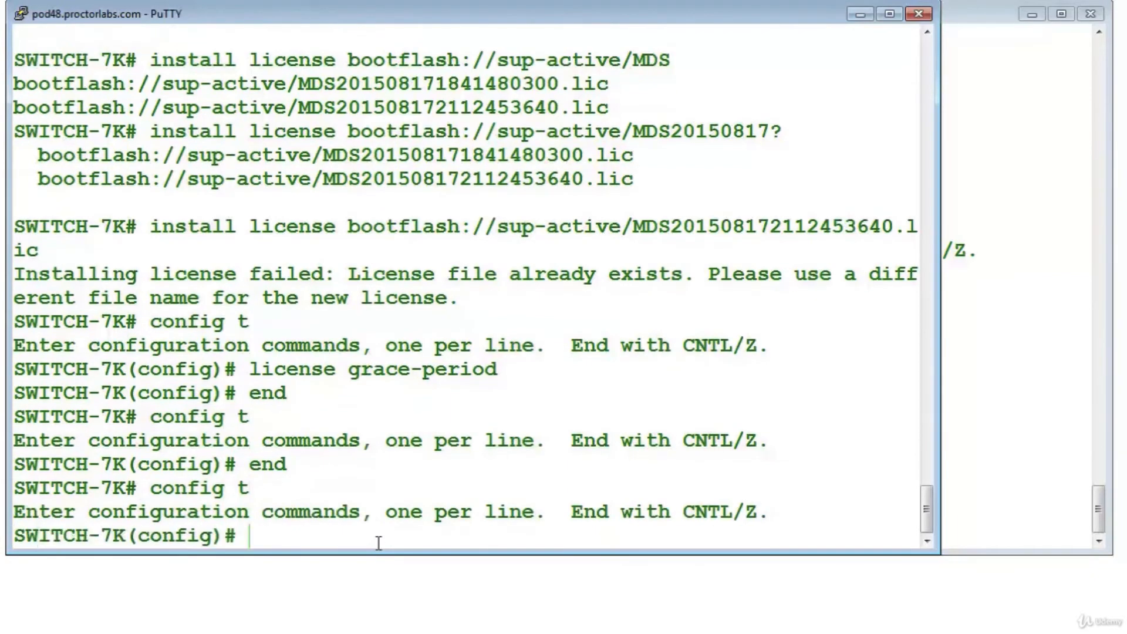
text(int vlan 88)
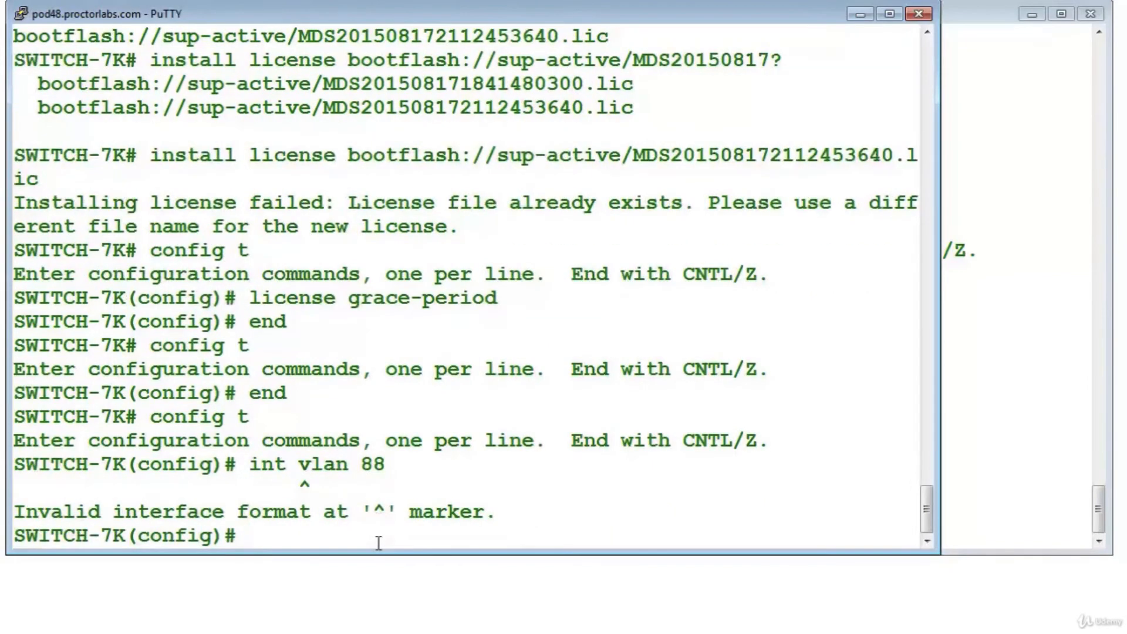
text(fe)
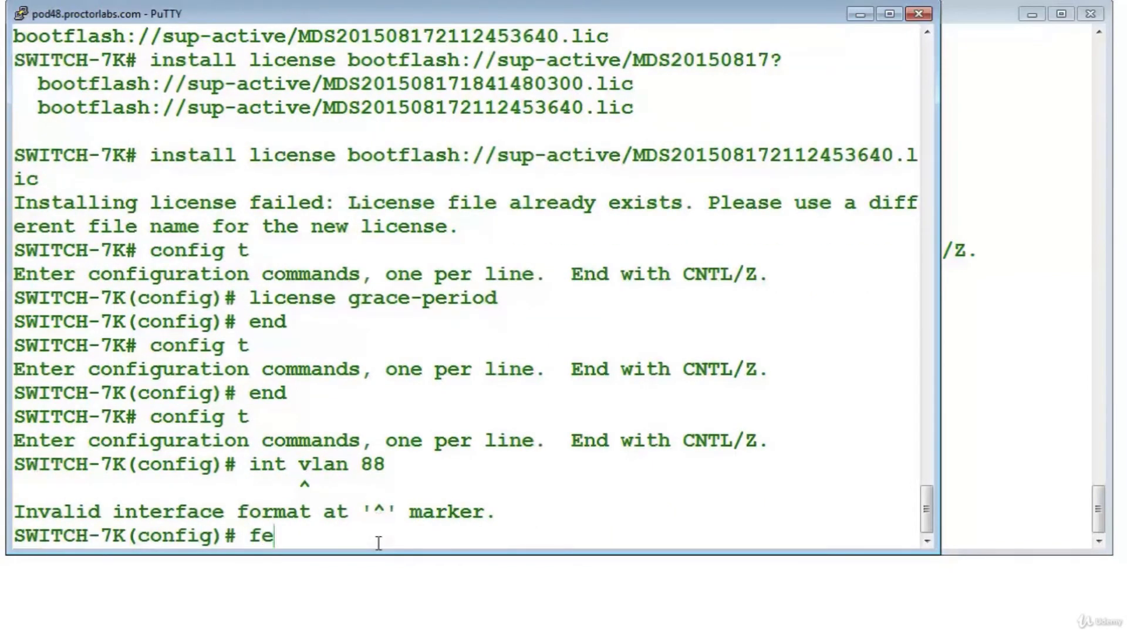
text(ature)
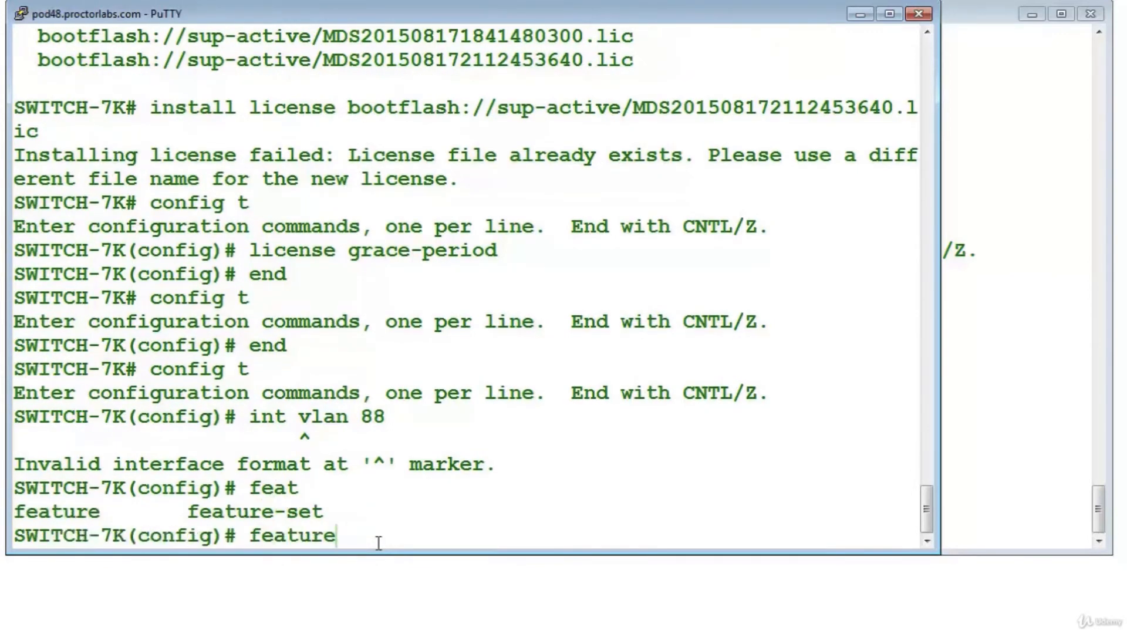
text(interface-vlan)
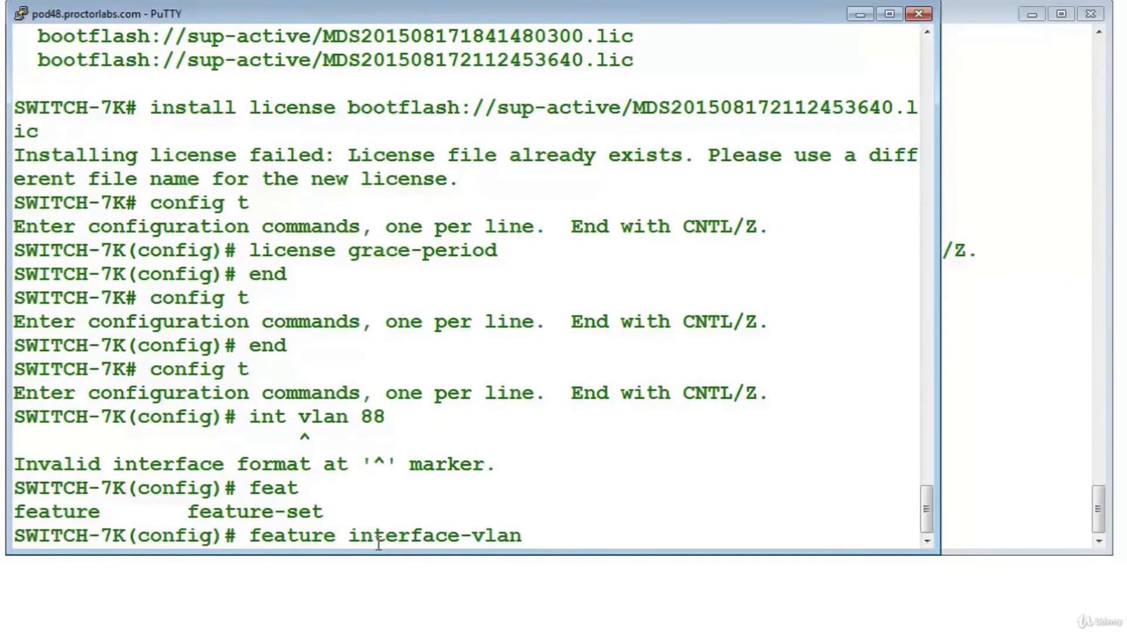
key(Return)
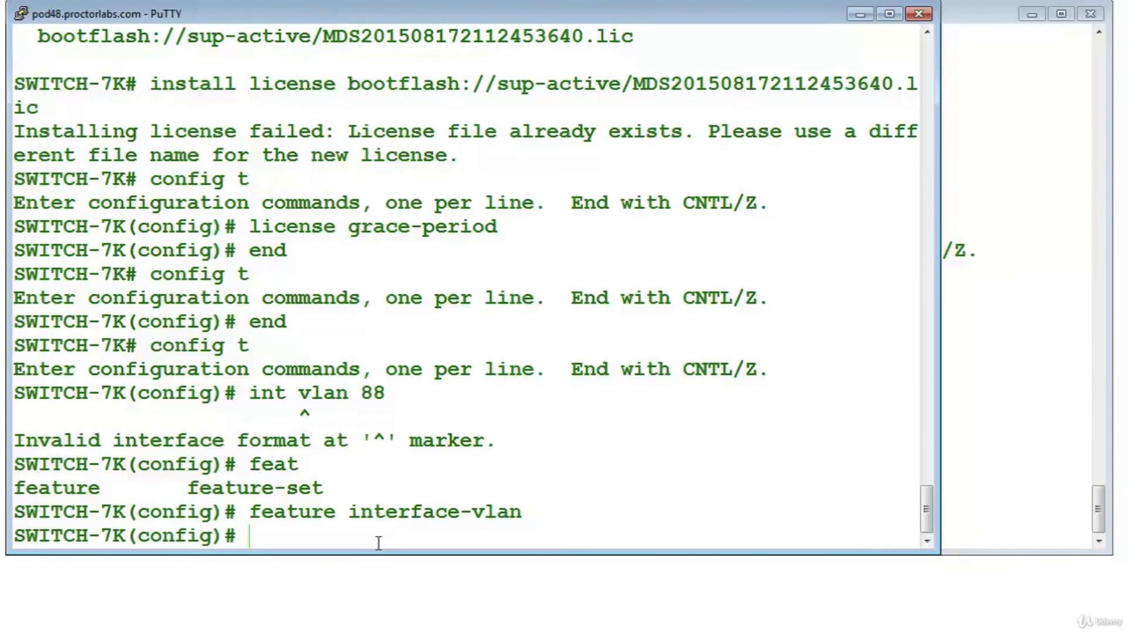
Create interface VLAN 88, try IP 1.1.1.1/32 (rejected), then enter 1.1.1.1/24
text(int vlan 88)
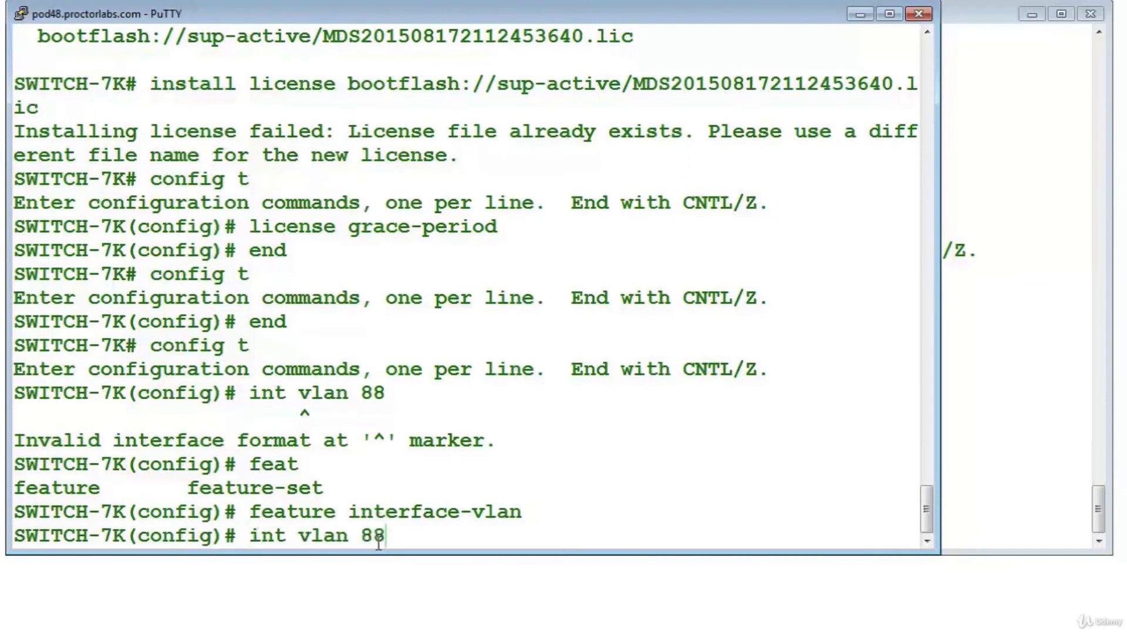
key(Return)
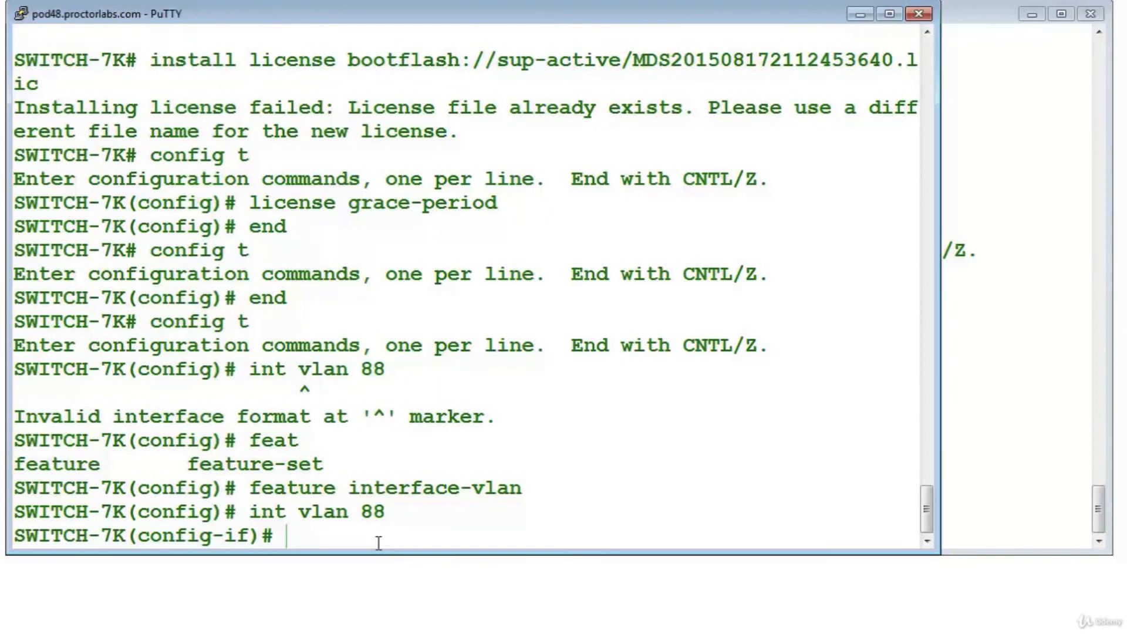
text(ip add 1.1)
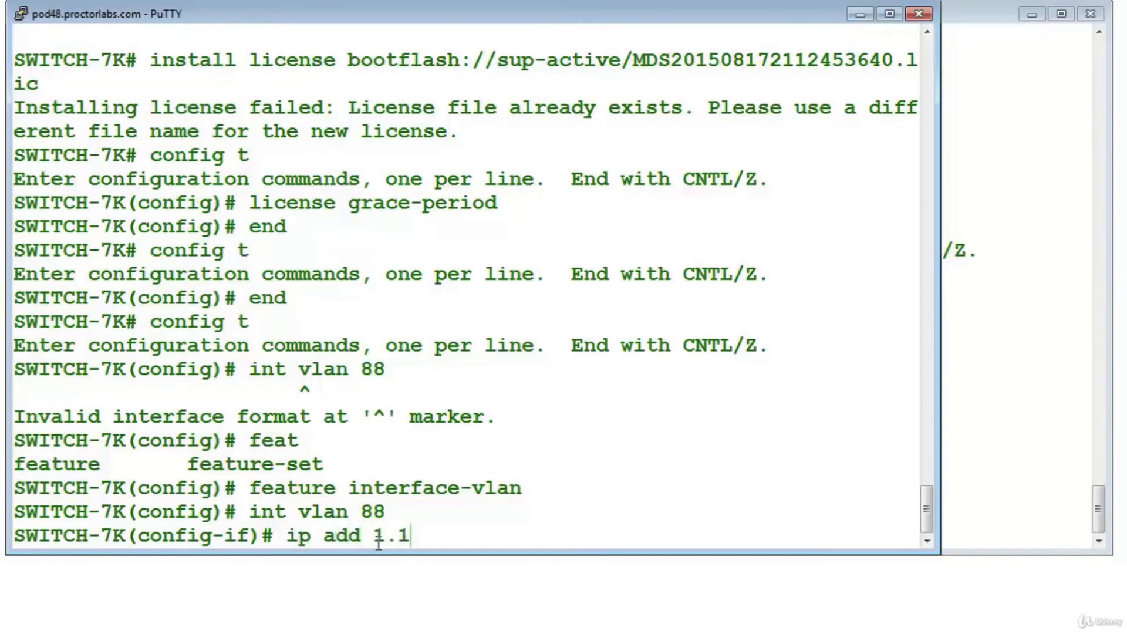
text(.1.1 2)
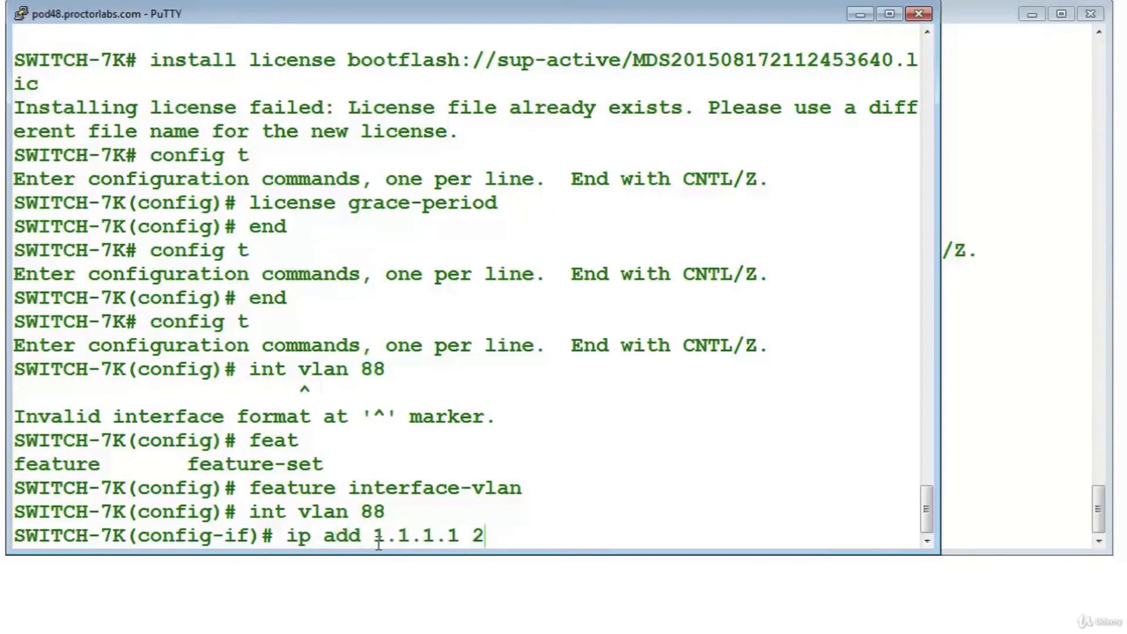
text(/)
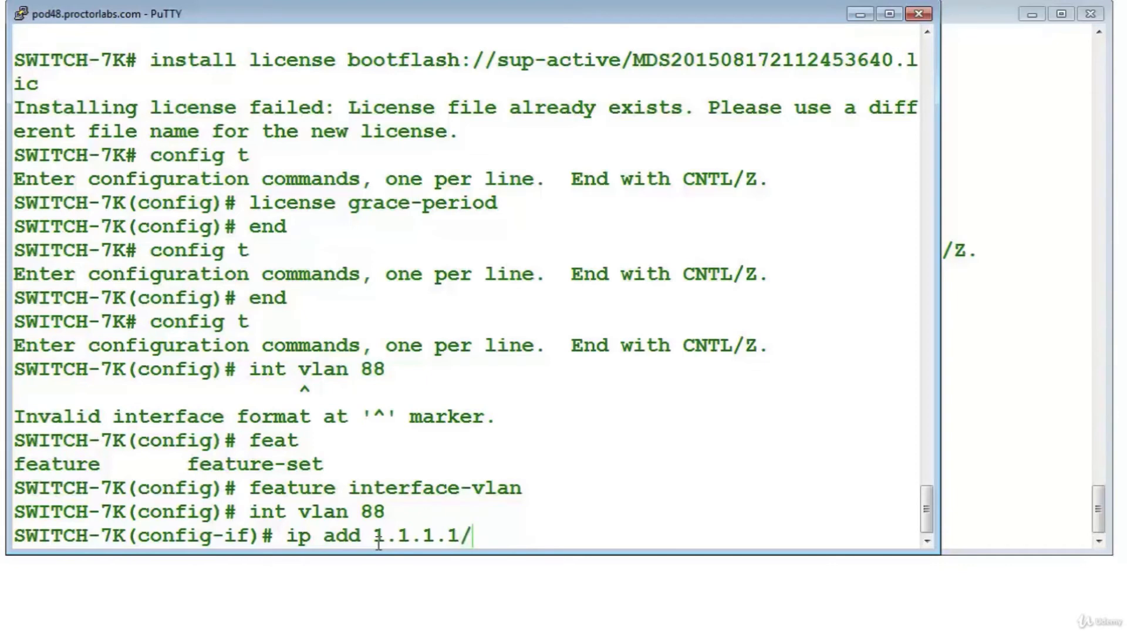
key(Return)
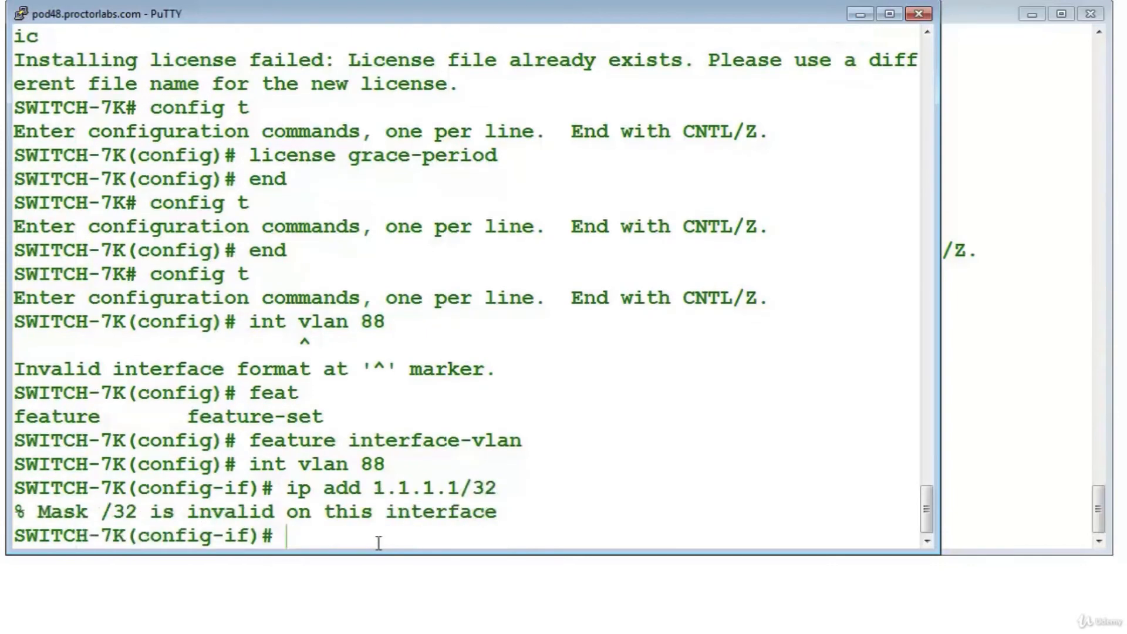
text(ip add 1.1.1.1/24)
text(router bgp 100)
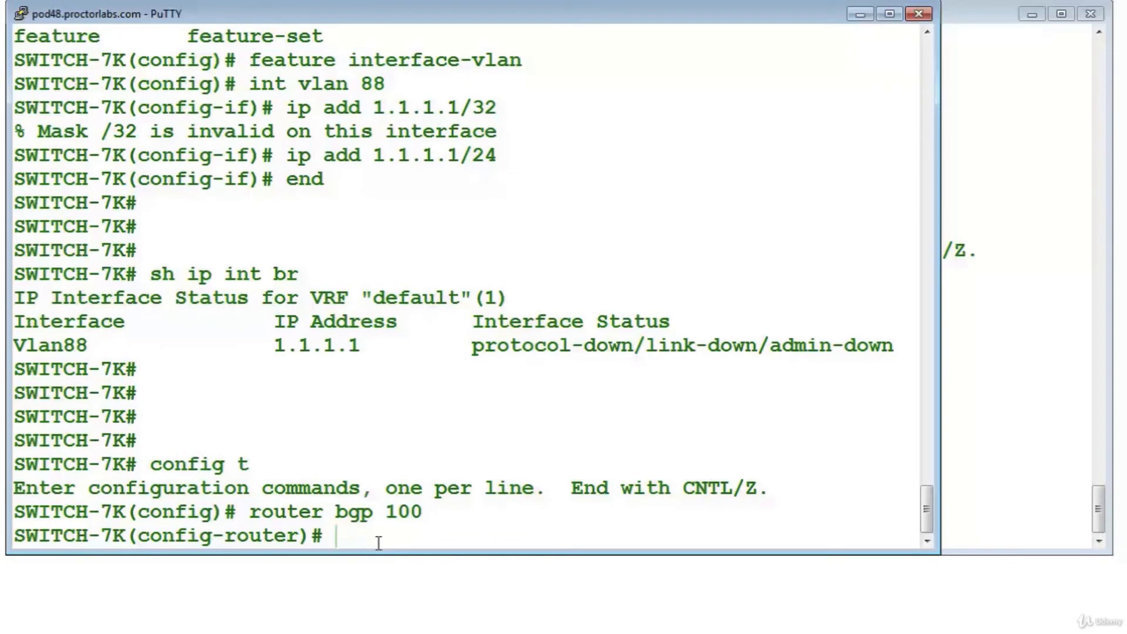
Leave configuration mode on the 7K before listing its features
text(en)
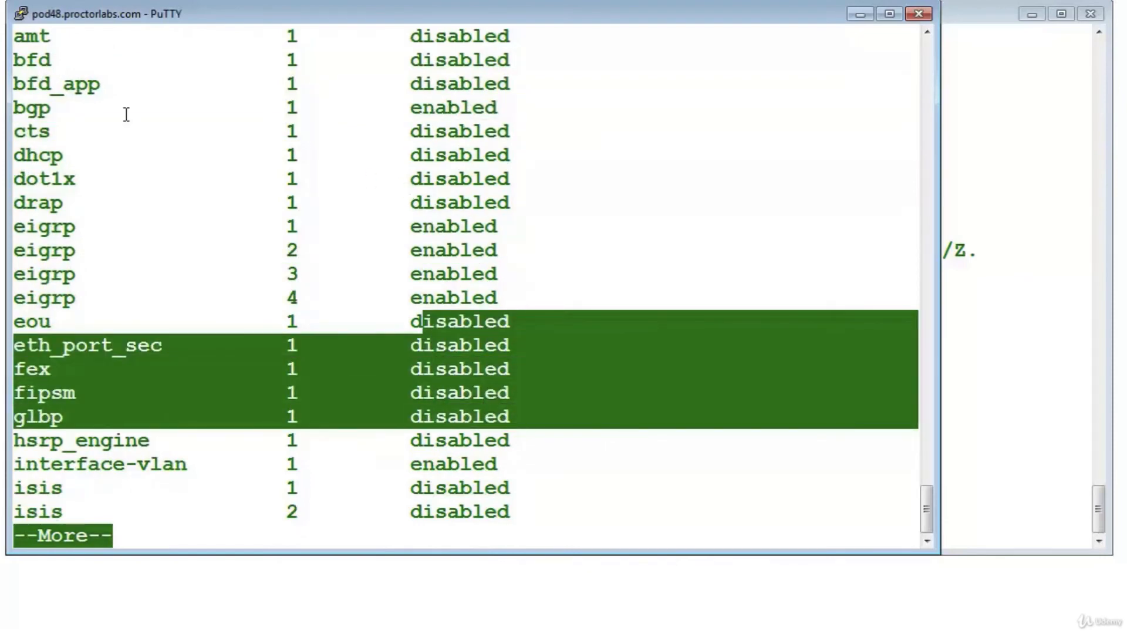
mouse_move(424, 484)
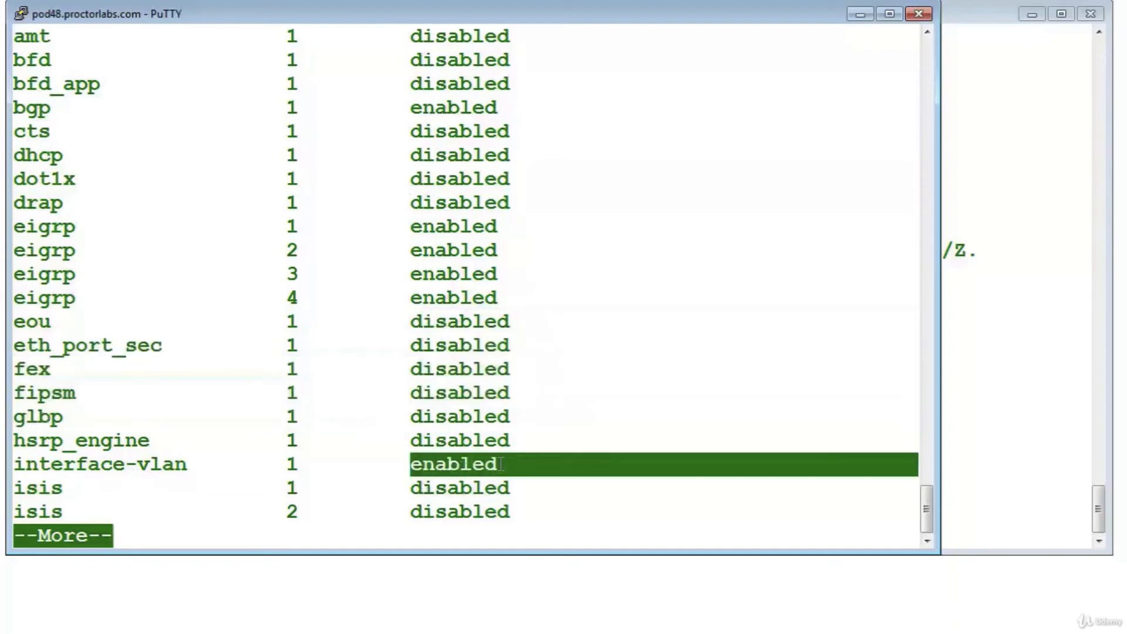
Enter config mode, enable 'feature ospf' with router ospf 1, then start 'sh run ospf'
key(space)
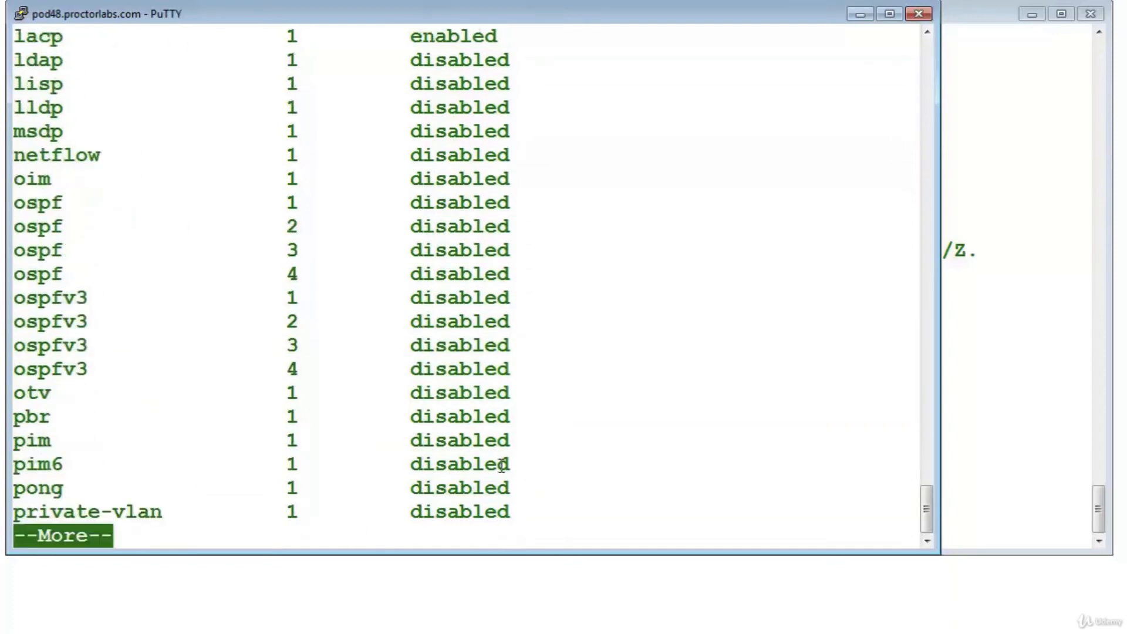
text(config t)
text(router os 1)
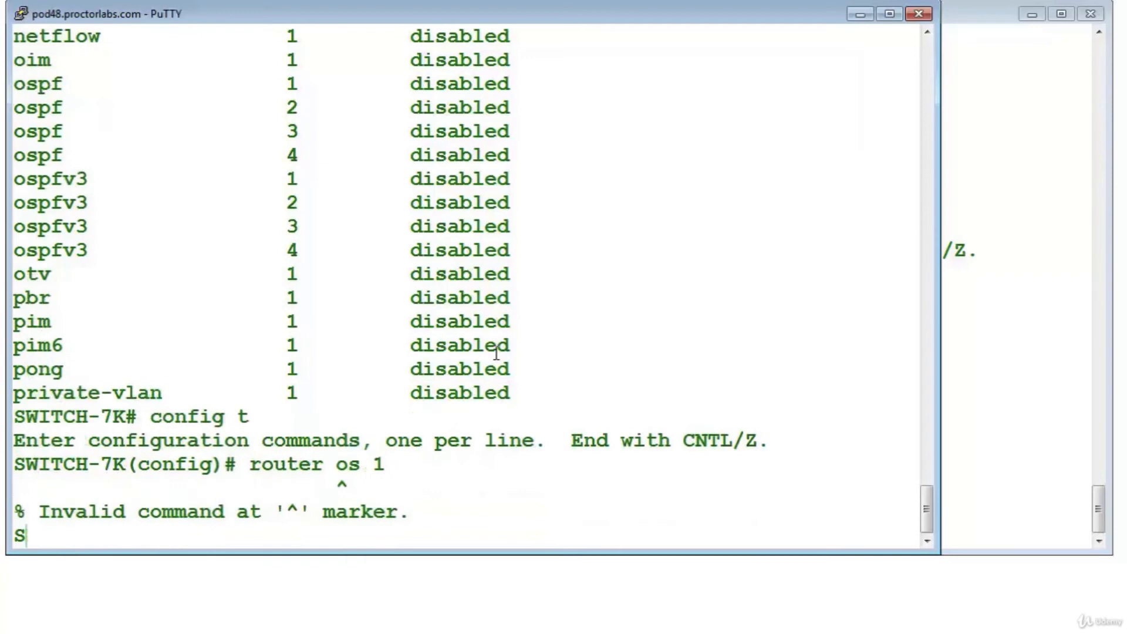
text(feaut)
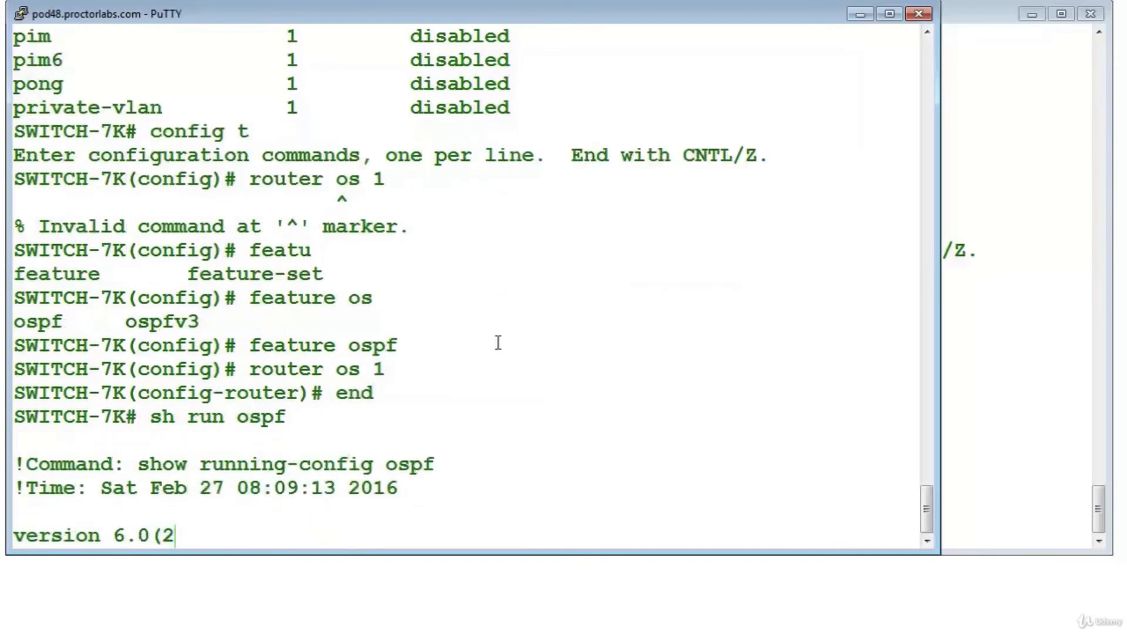
scroll(down, 3)
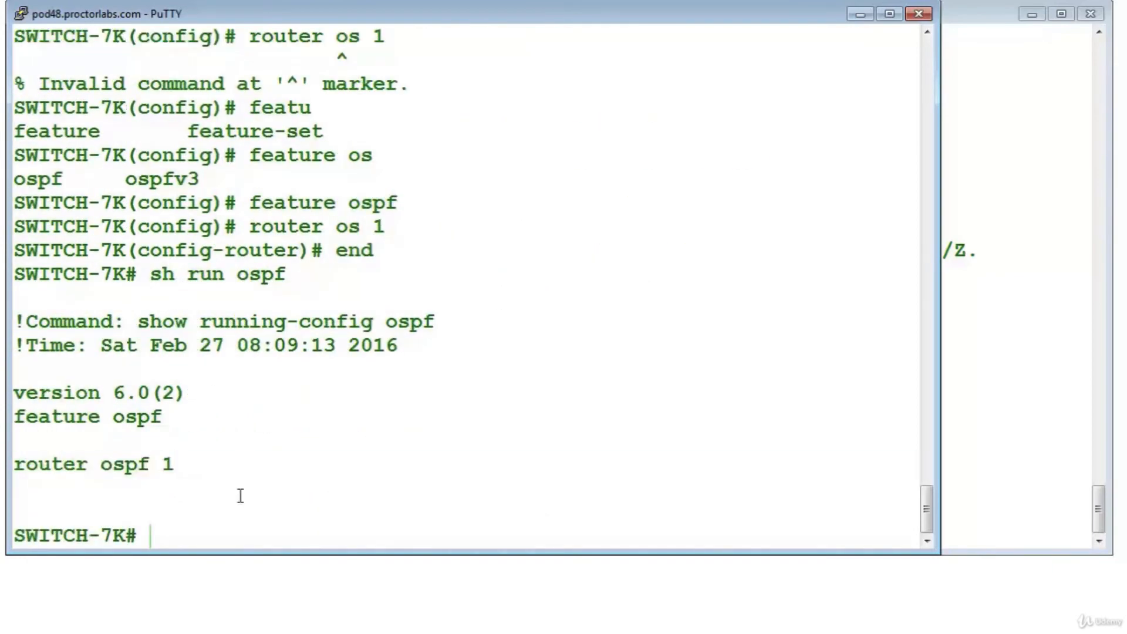
text(sh)
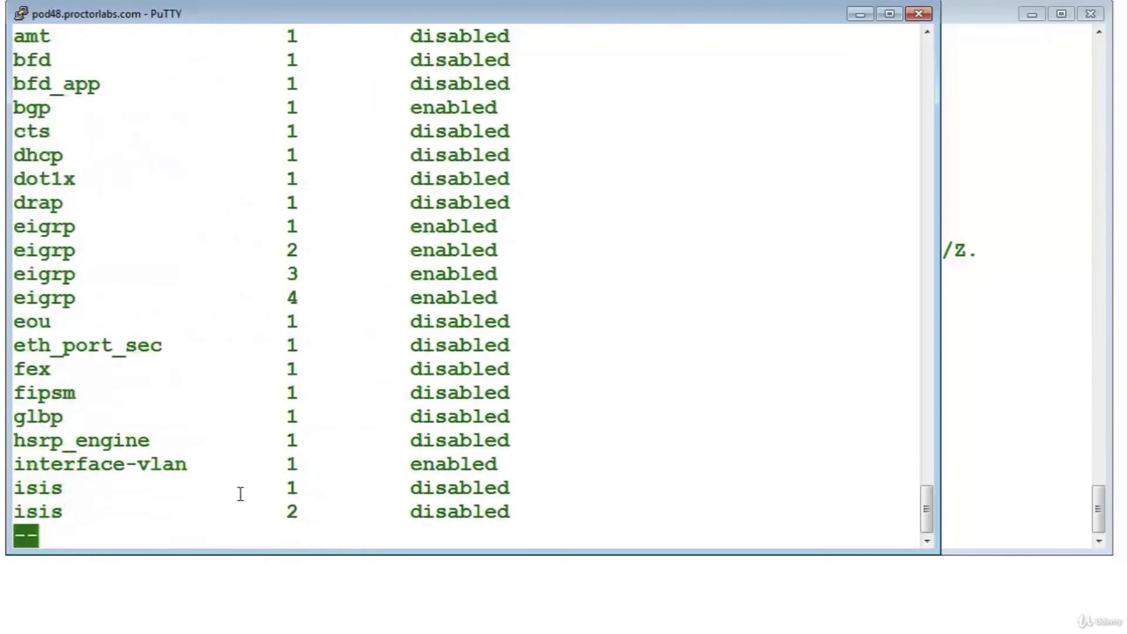
Page through the feature list to the ospf rows, review them, then start 'sh feature-set'
key(space)
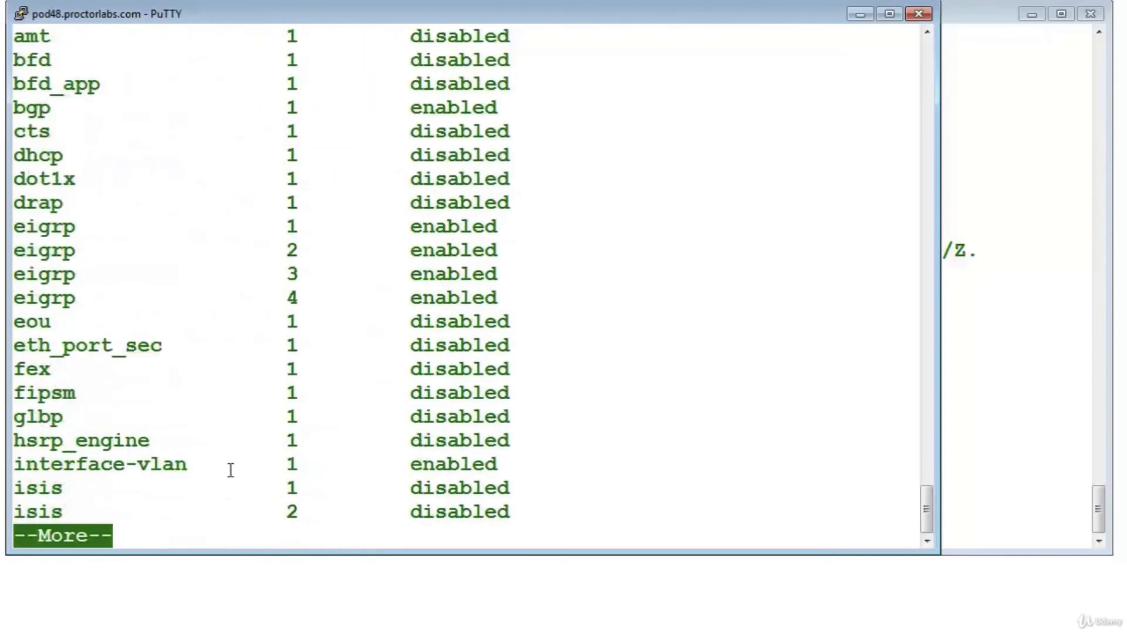
key(space)
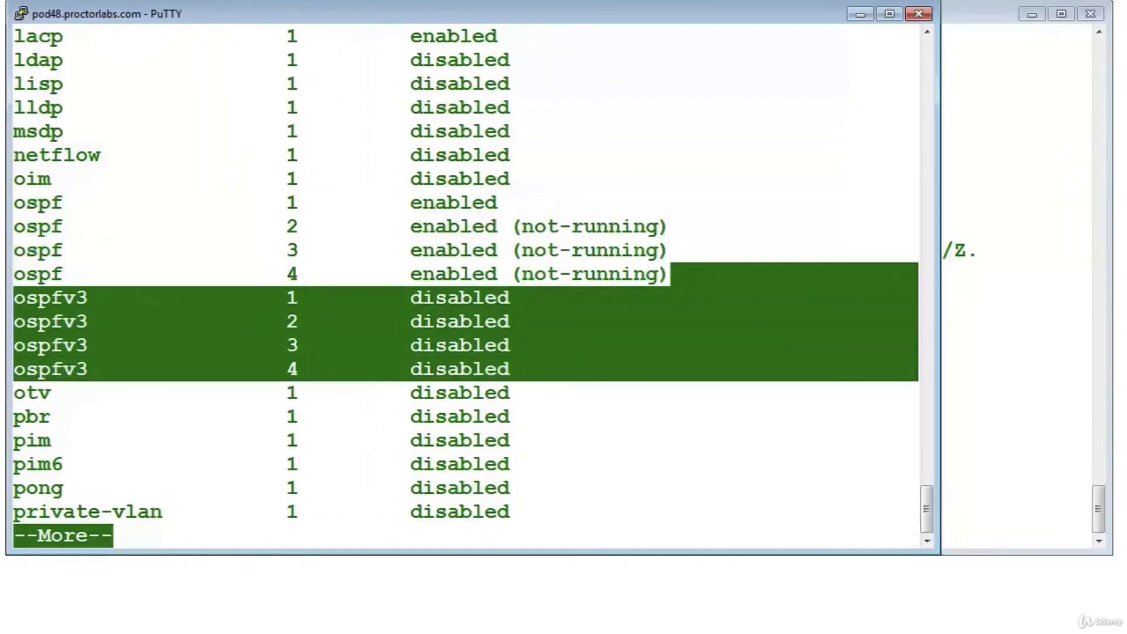
click(358, 244)
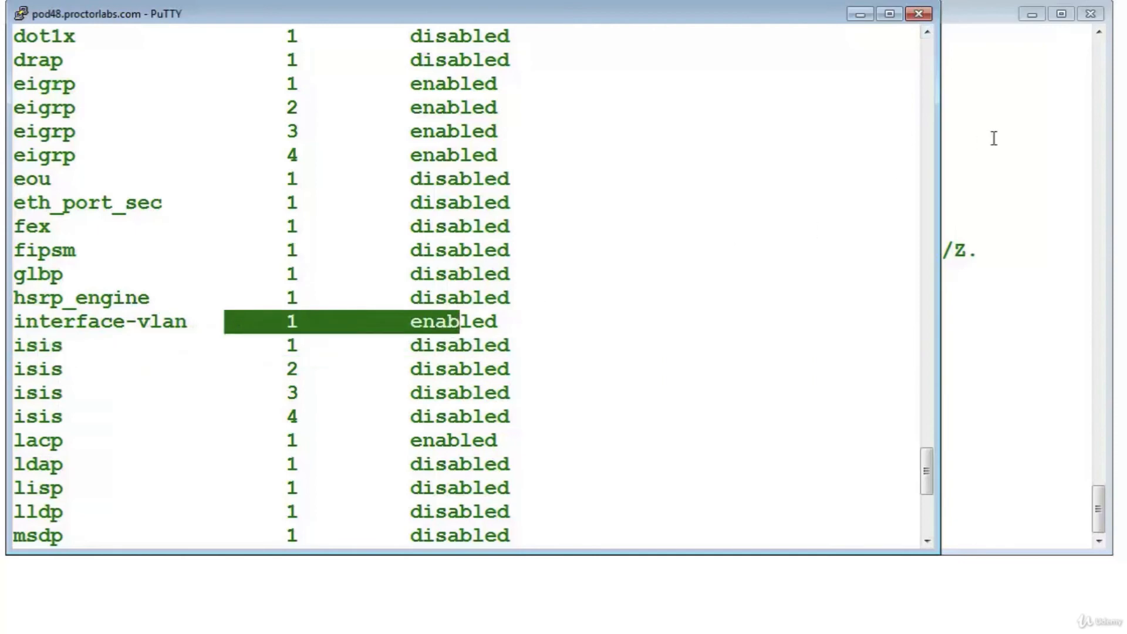
scroll(up, 3)
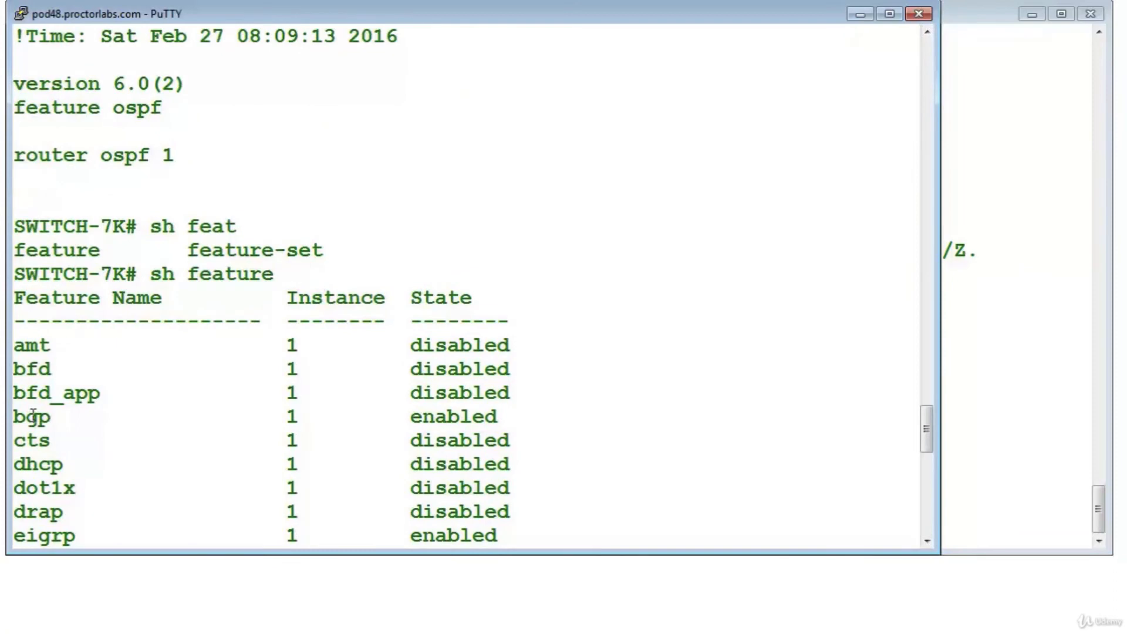
mouse_move(170, 447)
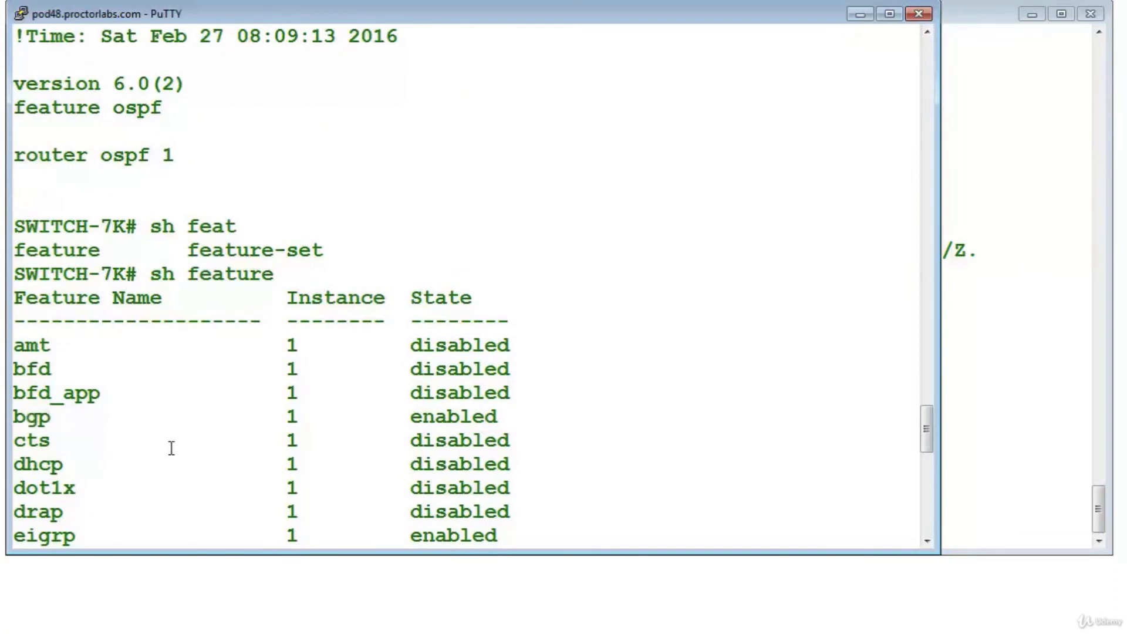
scroll(down, 3)
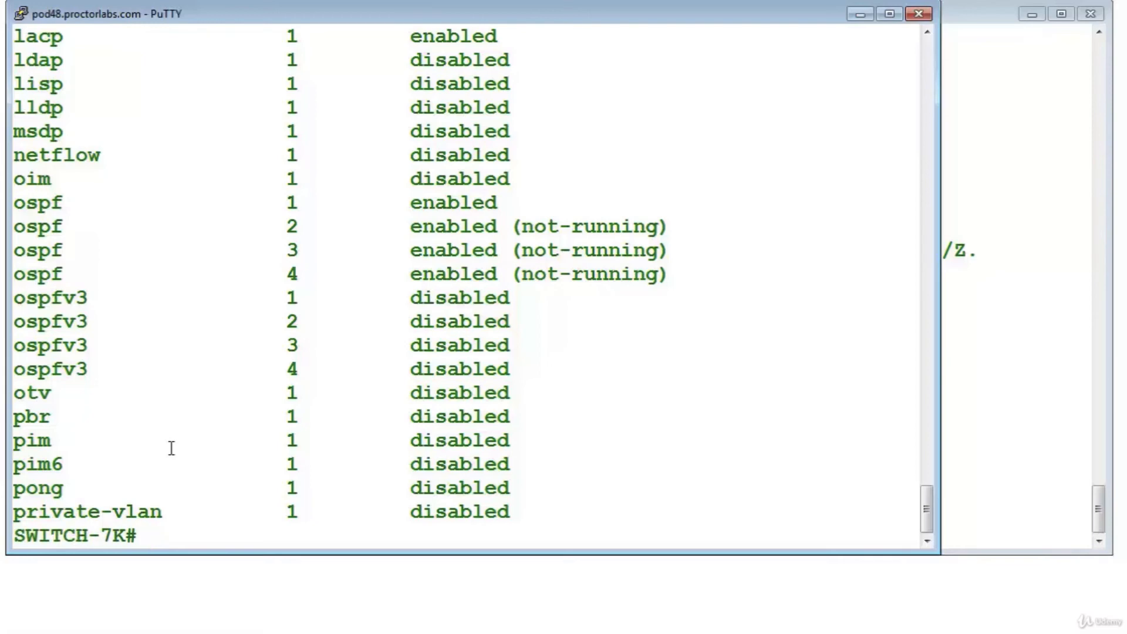
text(sh feature-set)
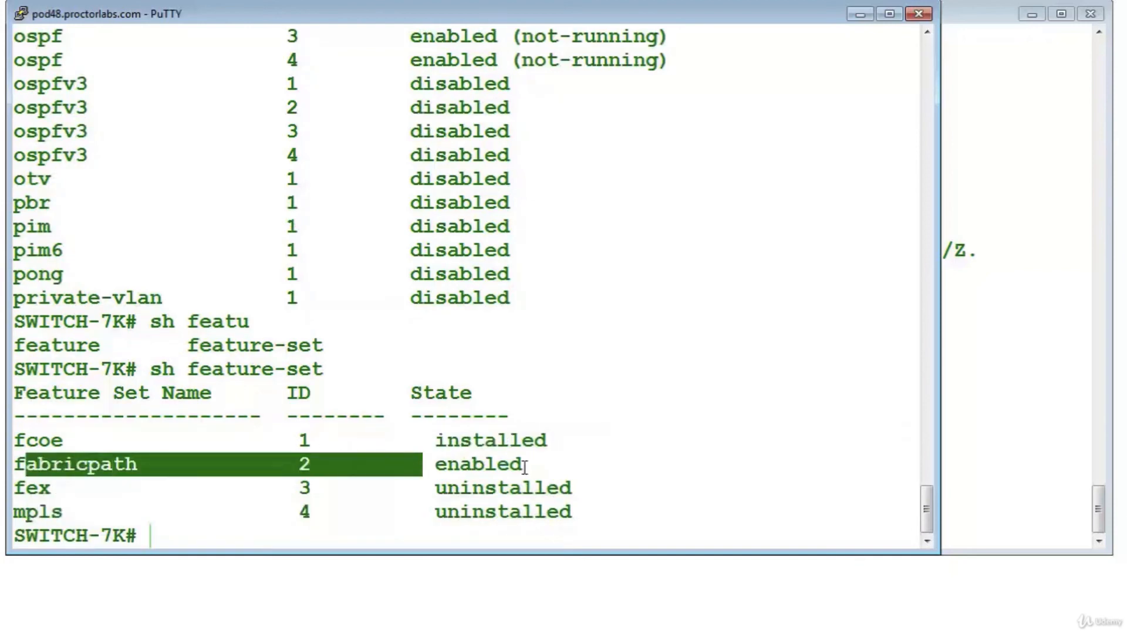
mouse_move(216, 437)
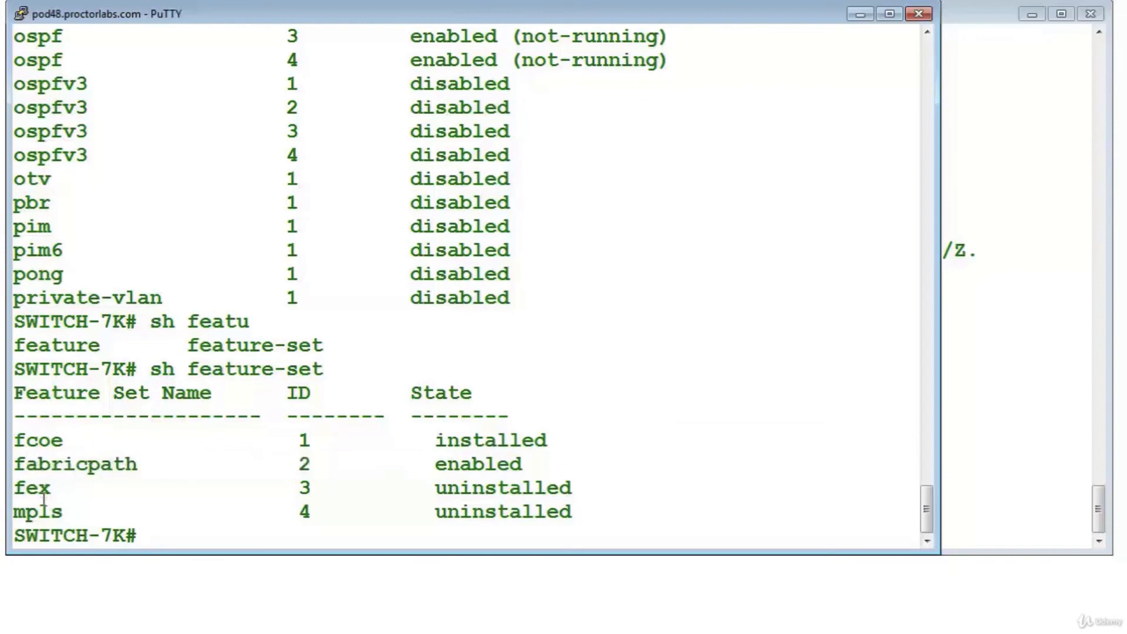
Bring the Nexus5K-1 PuTTY session back to the front
double_click(37, 440)
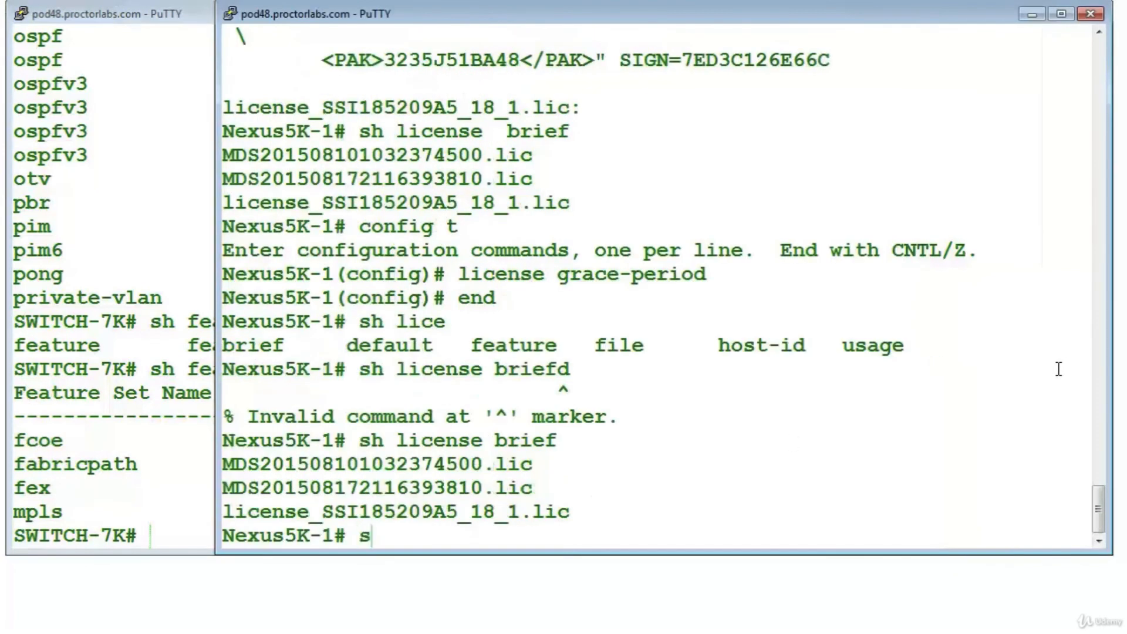
Attempt 'router ospf' then 'feature ospf' on the 5K, hitting the LAN_BASE_SERVICES_PKG license error
text(h f)
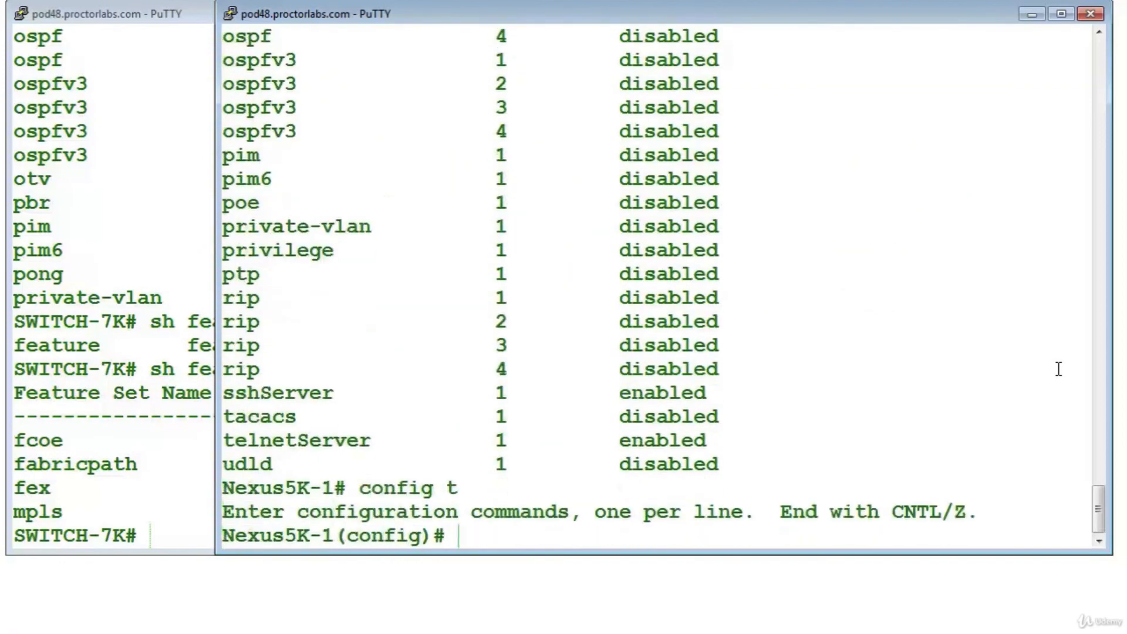
text(router os)
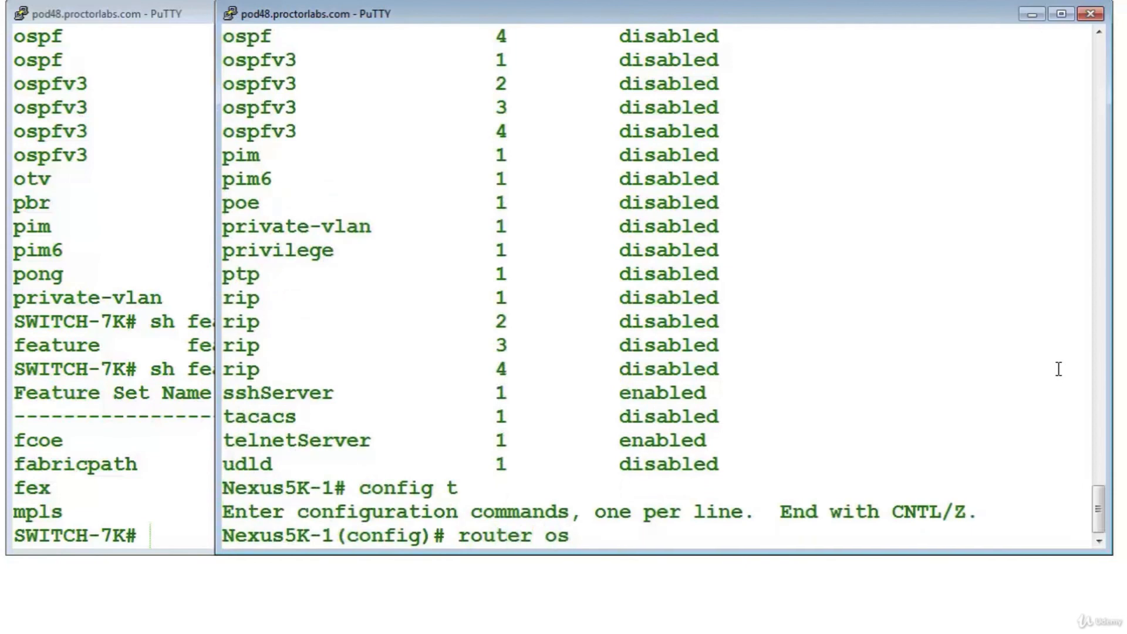
key(Return)
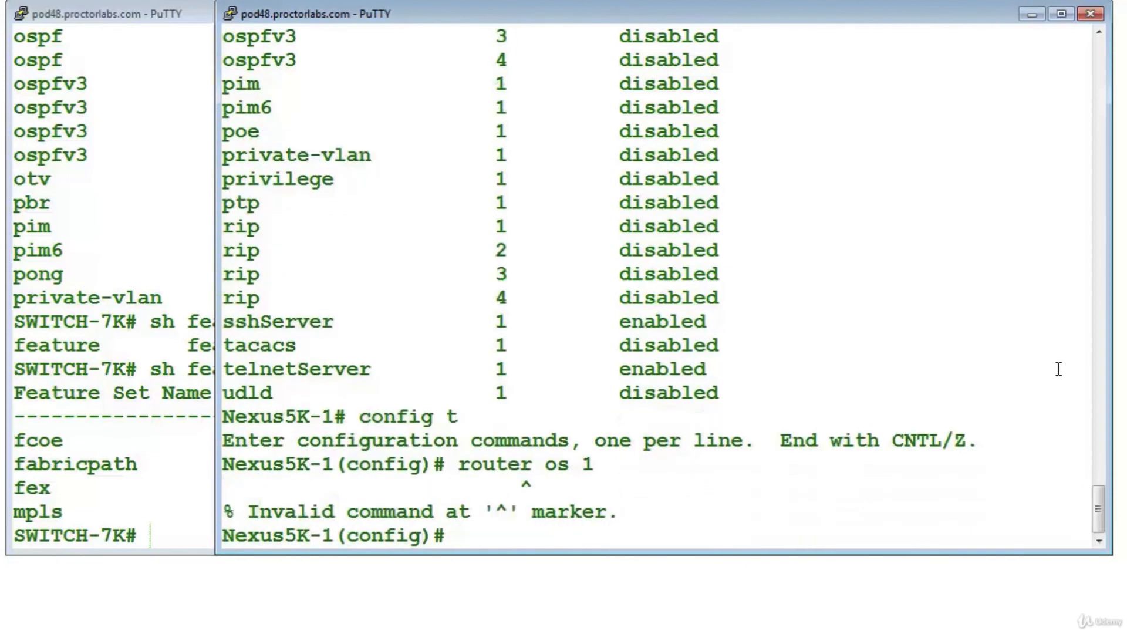
text(feau)
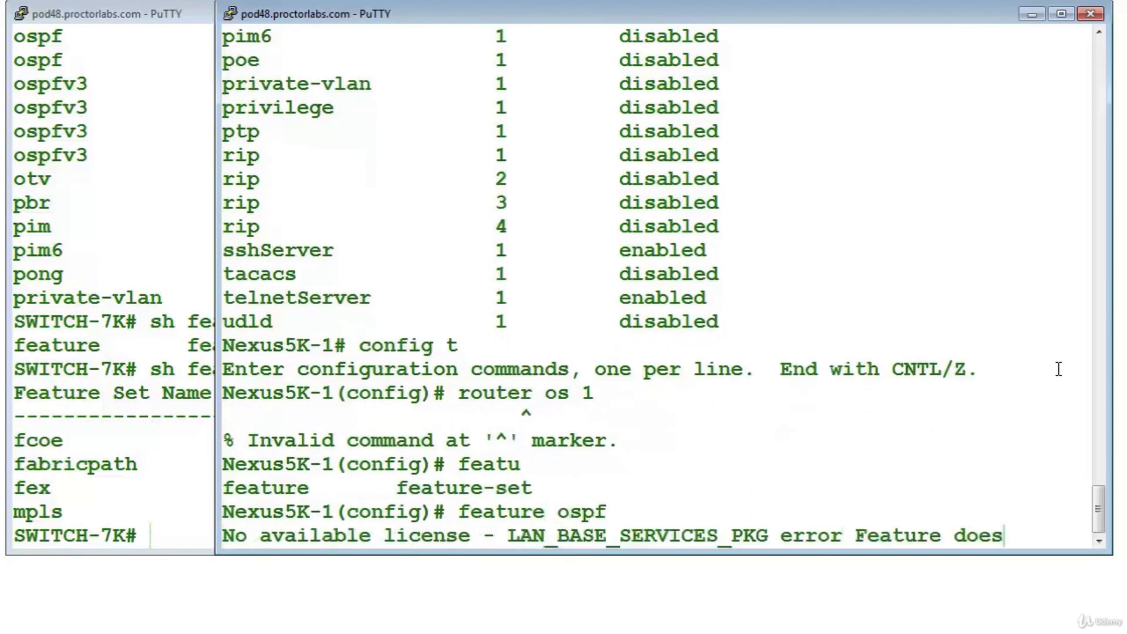
scroll(down, 3)
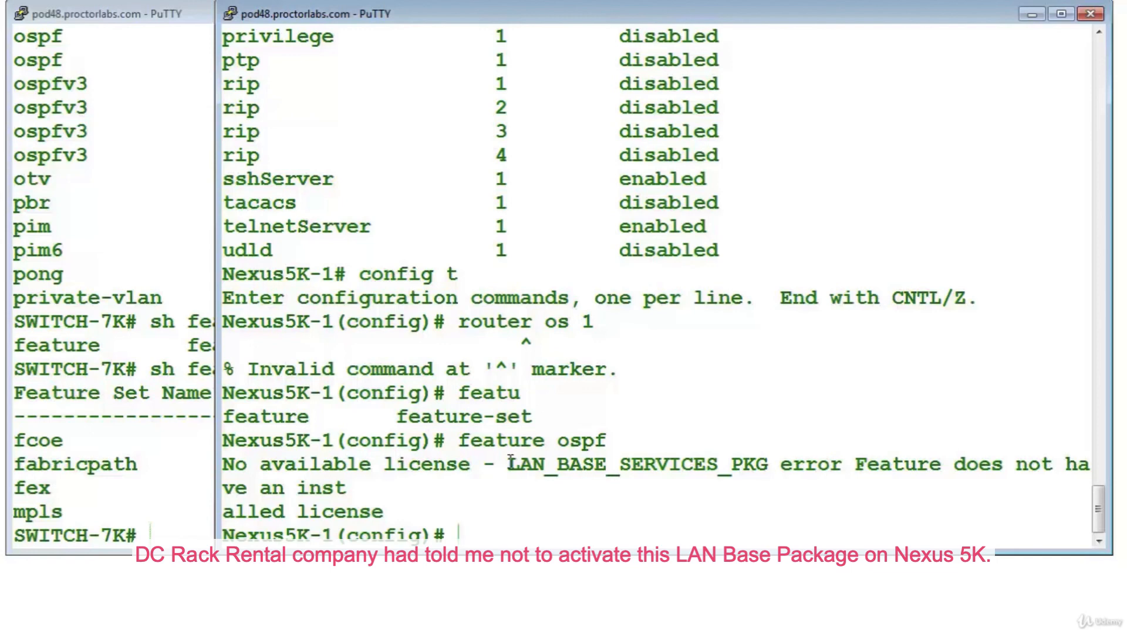
mouse_move(757, 497)
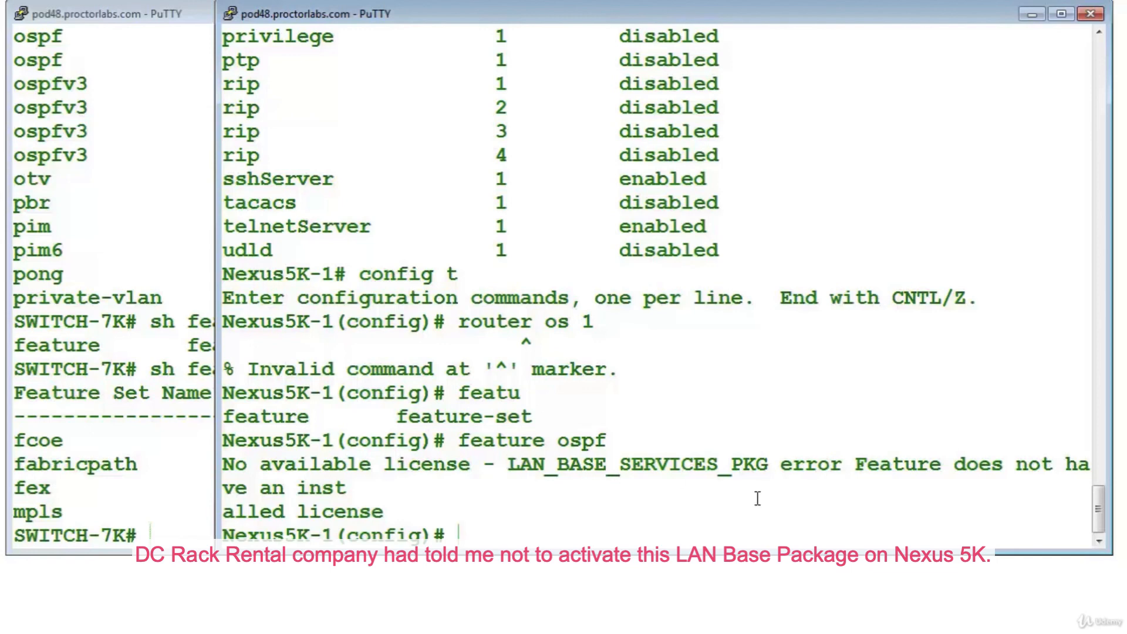